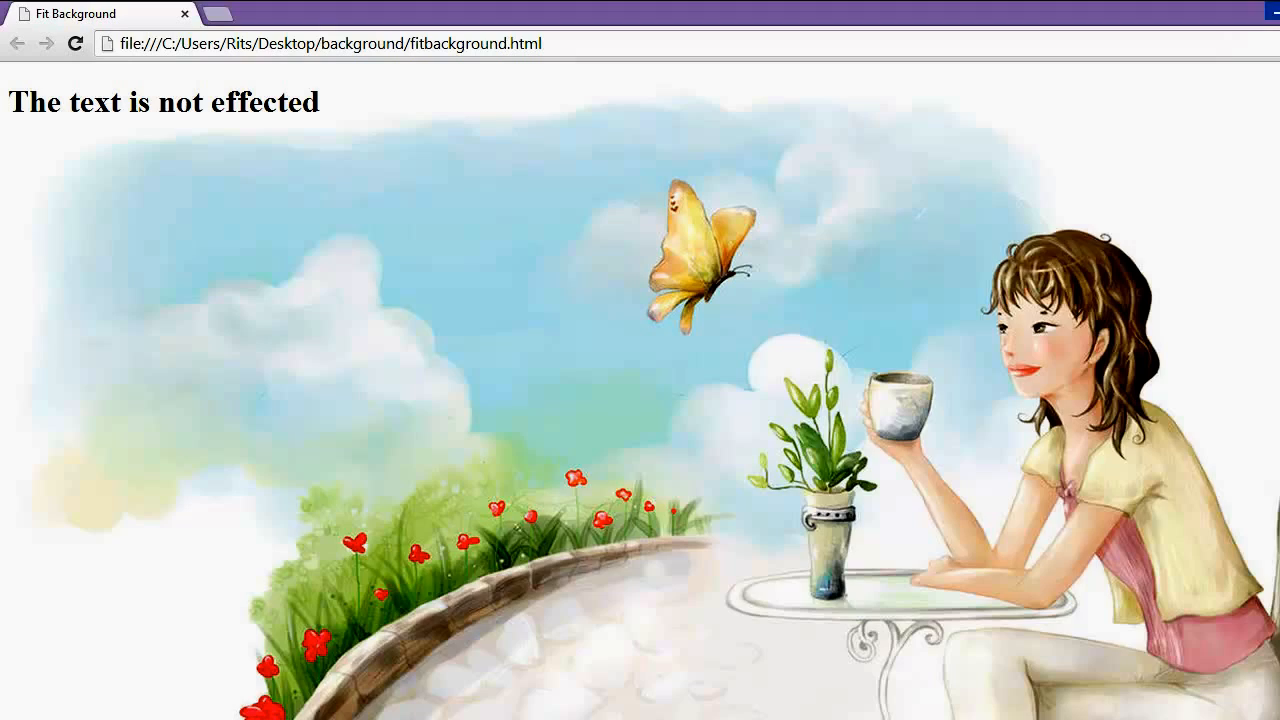
Step: Restore the Chrome window and resize it repeatedly to show the background scaling while the heading stays fixed
{"action": "left_click", "coordinate": [1237, 13]}
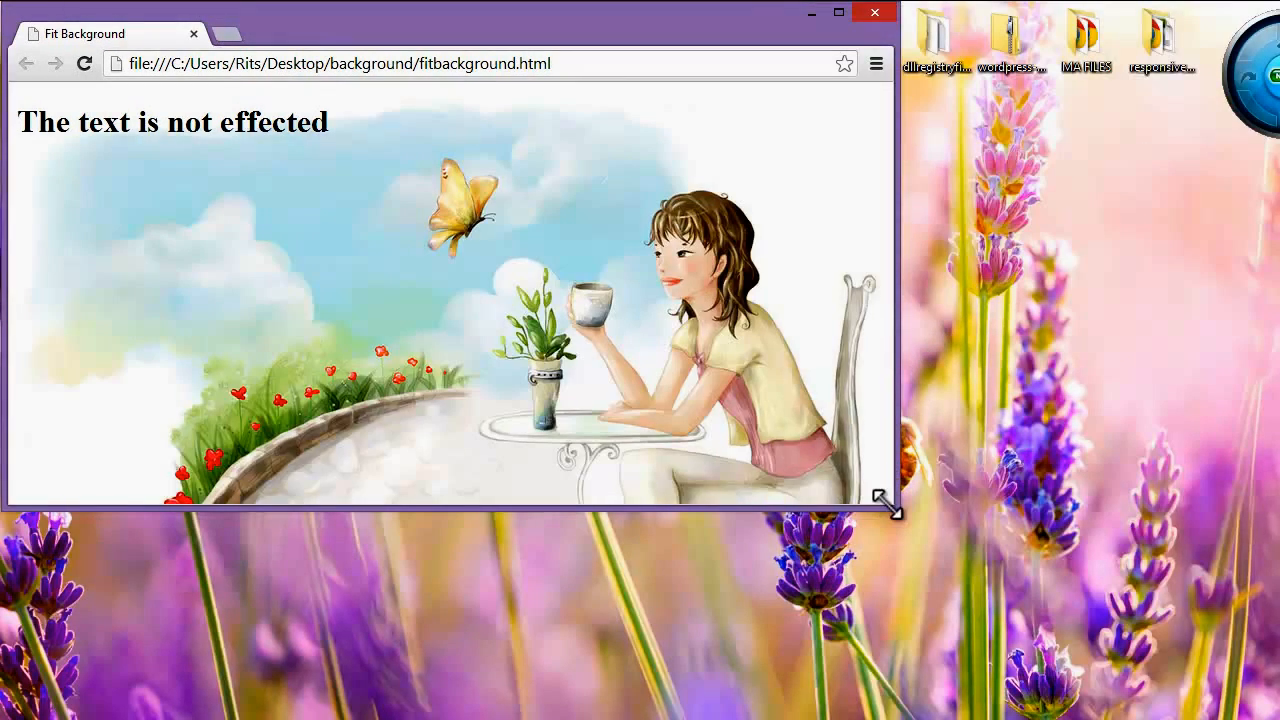
{"action": "left_click_drag", "start_coordinate": [888, 505], "coordinate": [708, 435]}
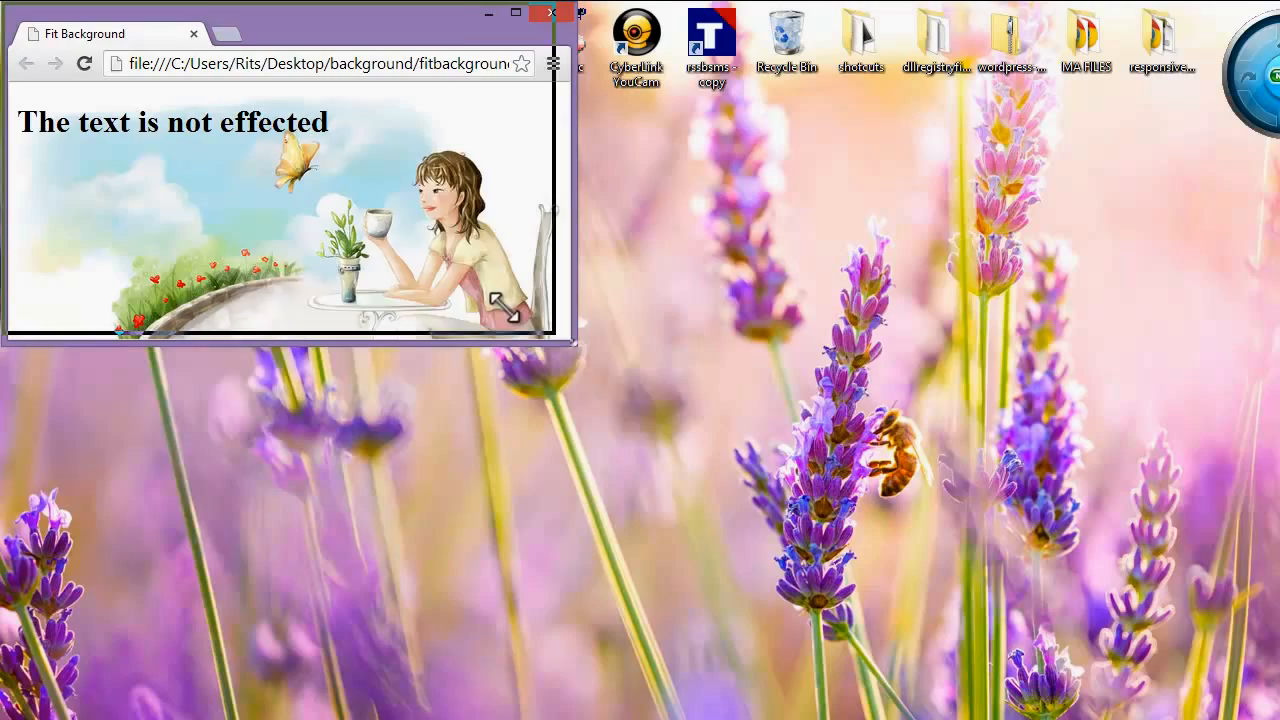
{"action": "left_click_drag", "start_coordinate": [508, 308], "coordinate": [720, 463]}
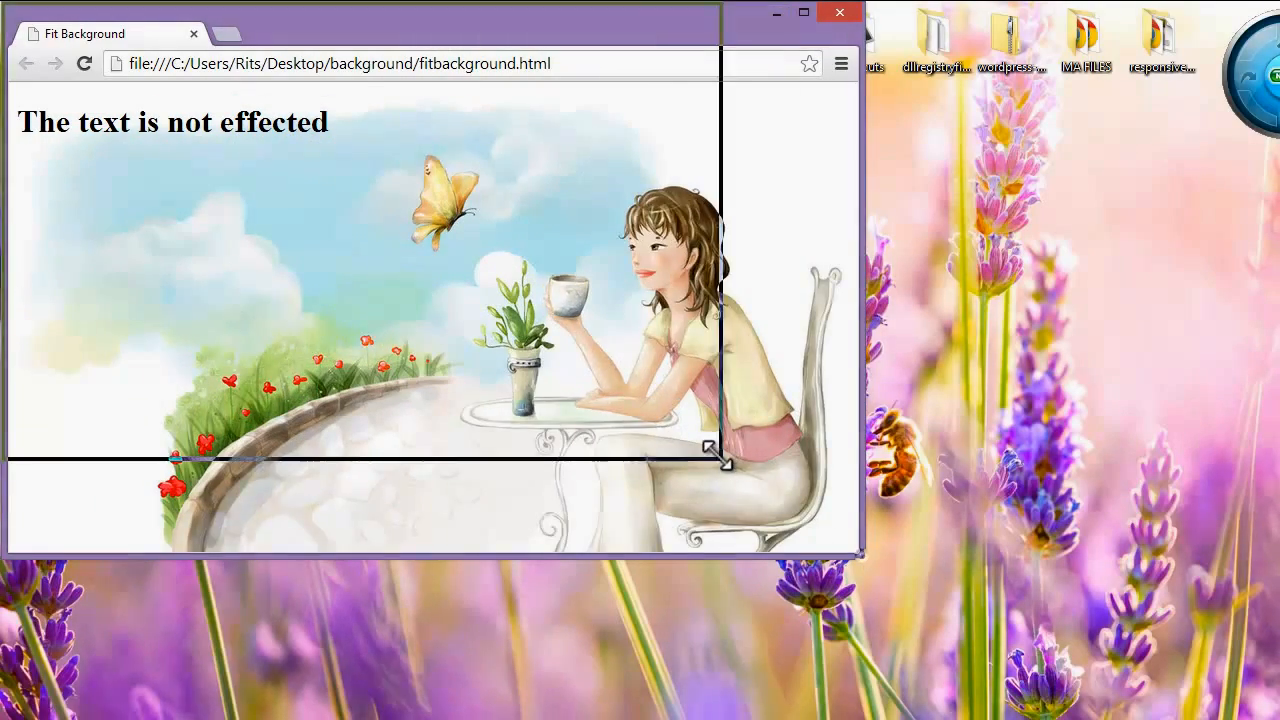
{"action": "left_click_drag", "start_coordinate": [720, 463], "coordinate": [660, 432]}
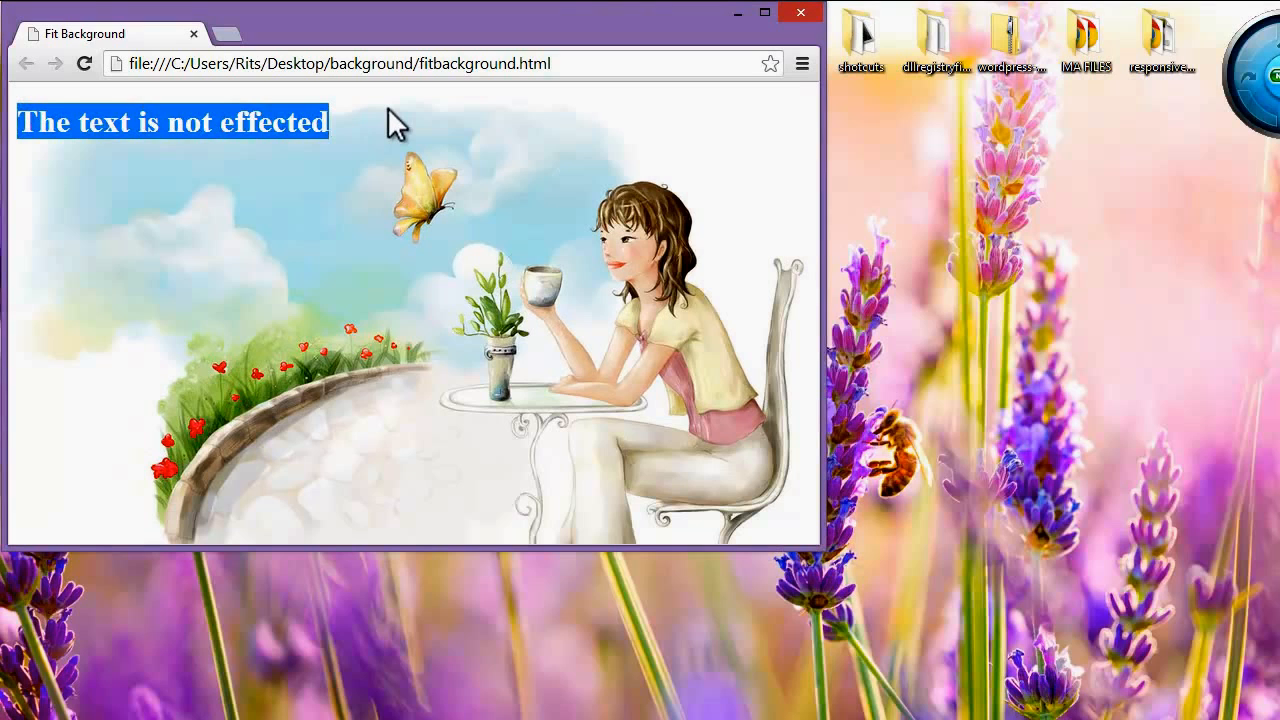
{"action": "left_click_drag", "start_coordinate": [820, 540], "coordinate": [790, 520]}
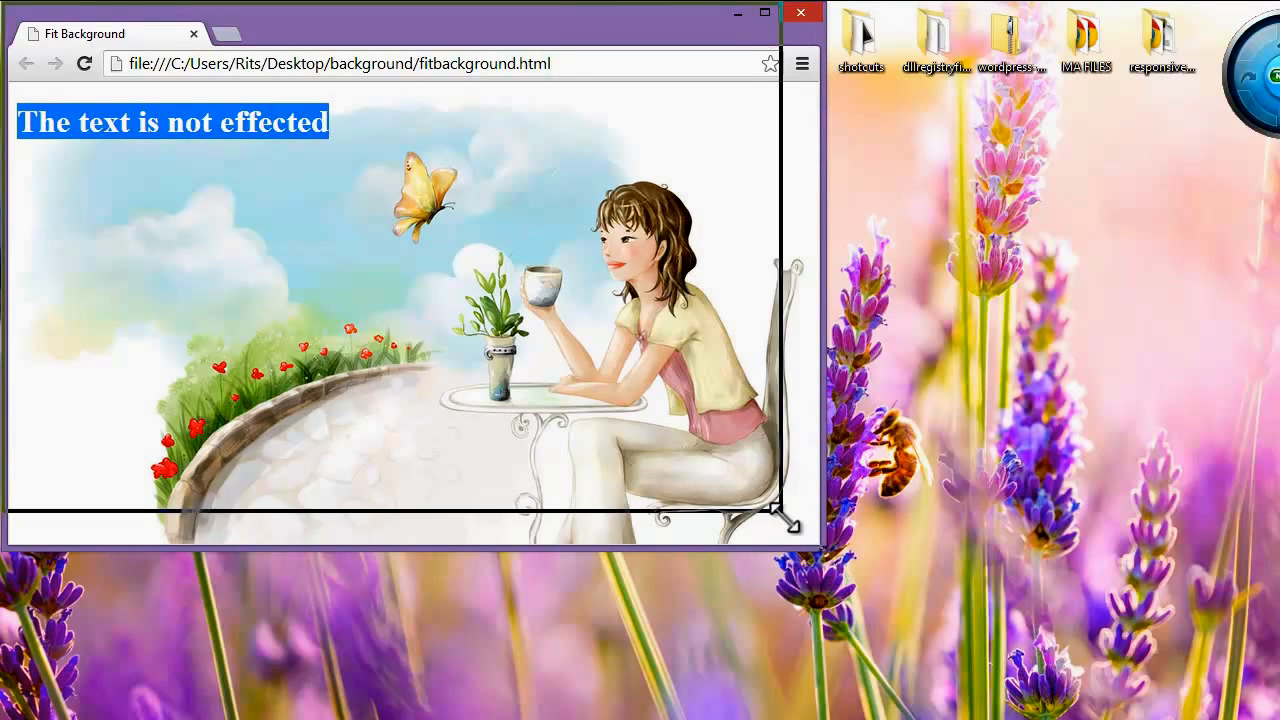
{"action": "left_click_drag", "start_coordinate": [795, 510], "coordinate": [720, 475]}
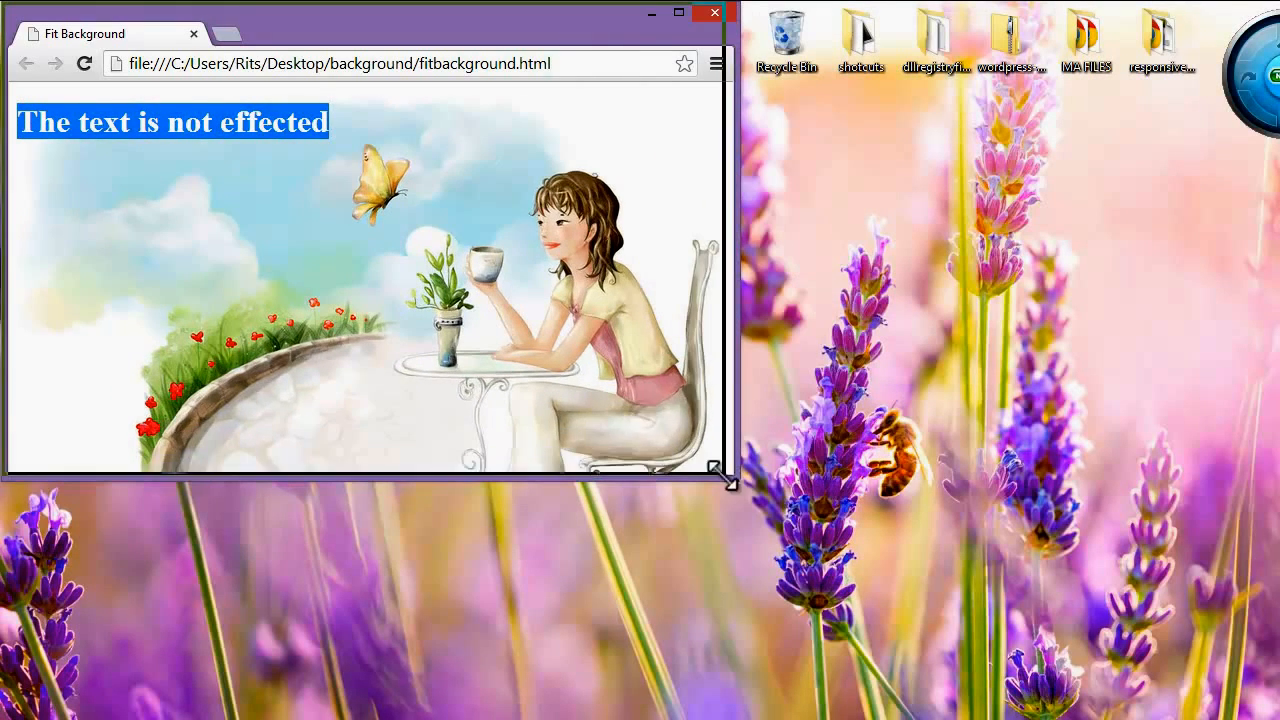
{"action": "left_click_drag", "start_coordinate": [722, 478], "coordinate": [650, 420]}
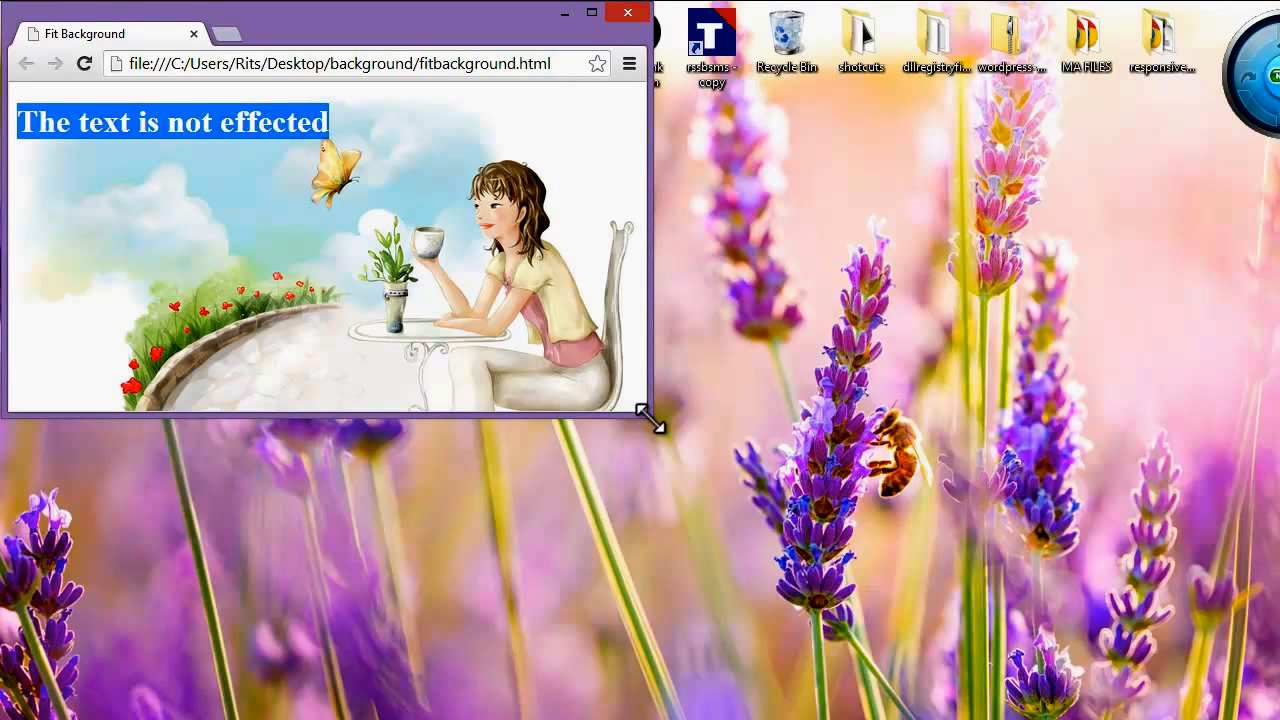
{"action": "left_click_drag", "start_coordinate": [650, 420], "coordinate": [770, 510]}
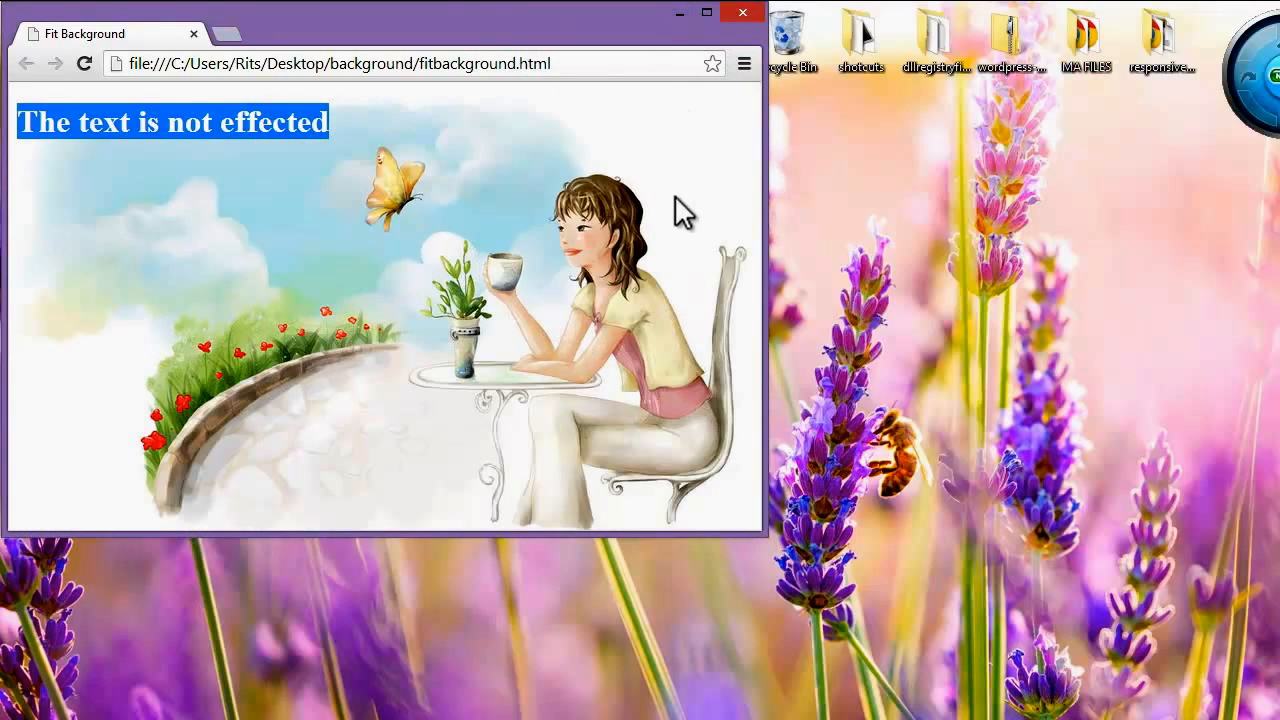
{"action": "left_click", "coordinate": [743, 12]}
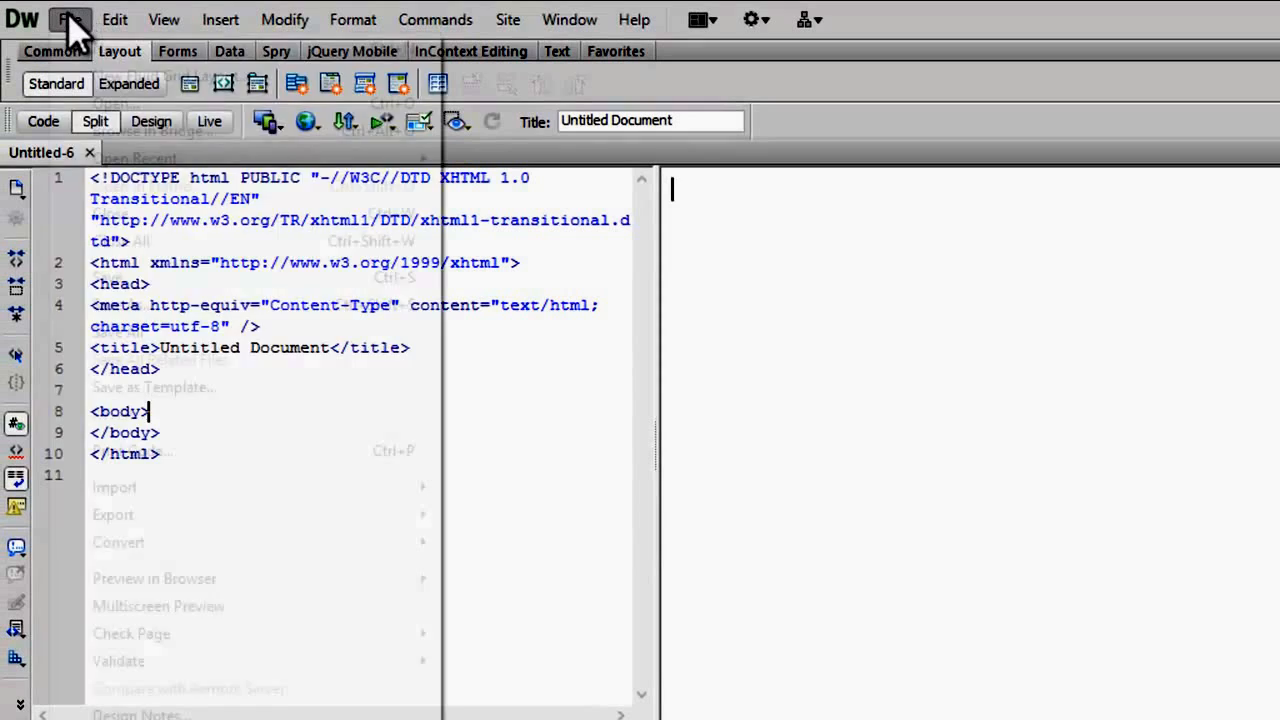
Step: Save the new page as 'fitbackgroundimage' in the background folder
{"action": "left_click", "coordinate": [130, 387]}
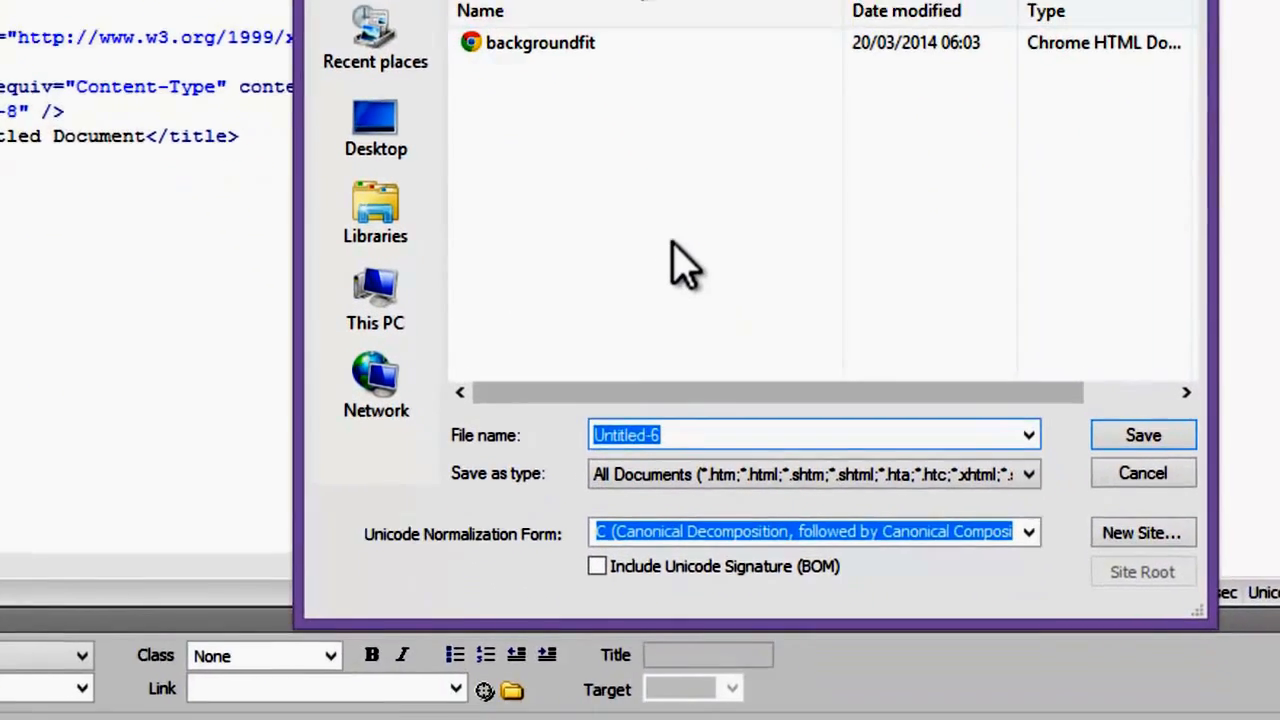
{"action": "type", "text": "fit"}
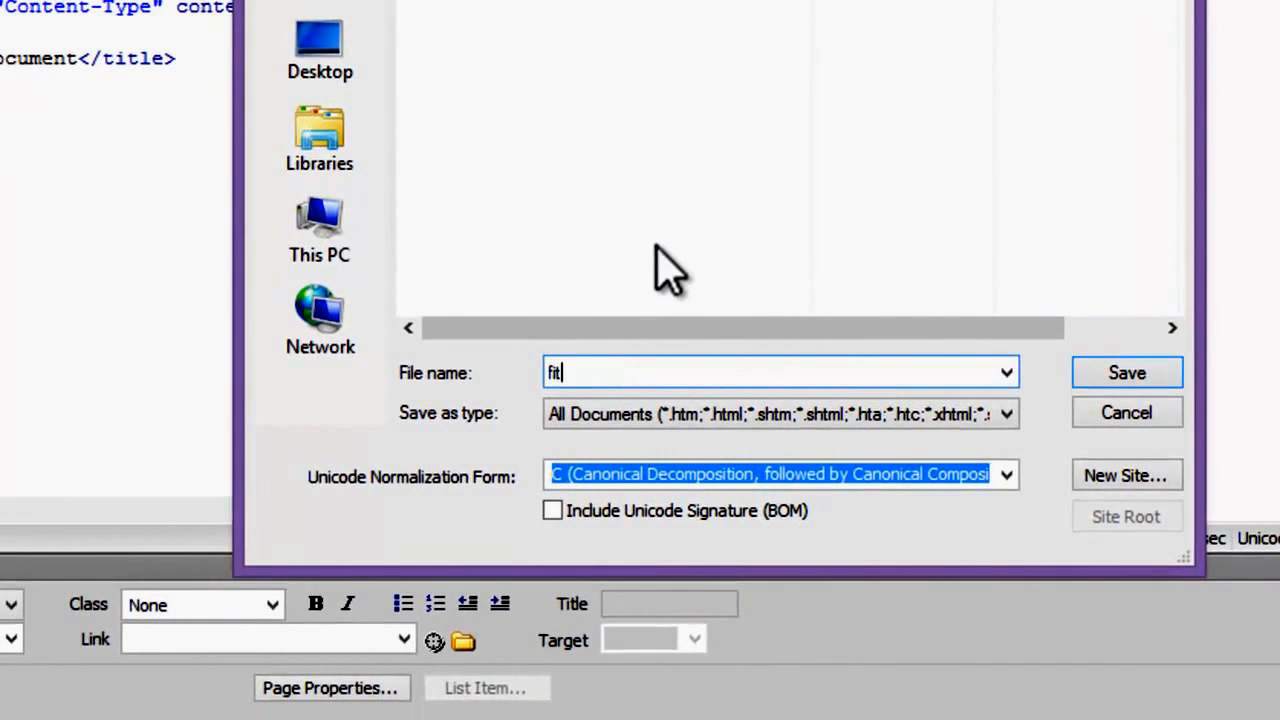
{"action": "type", "text": "back"}
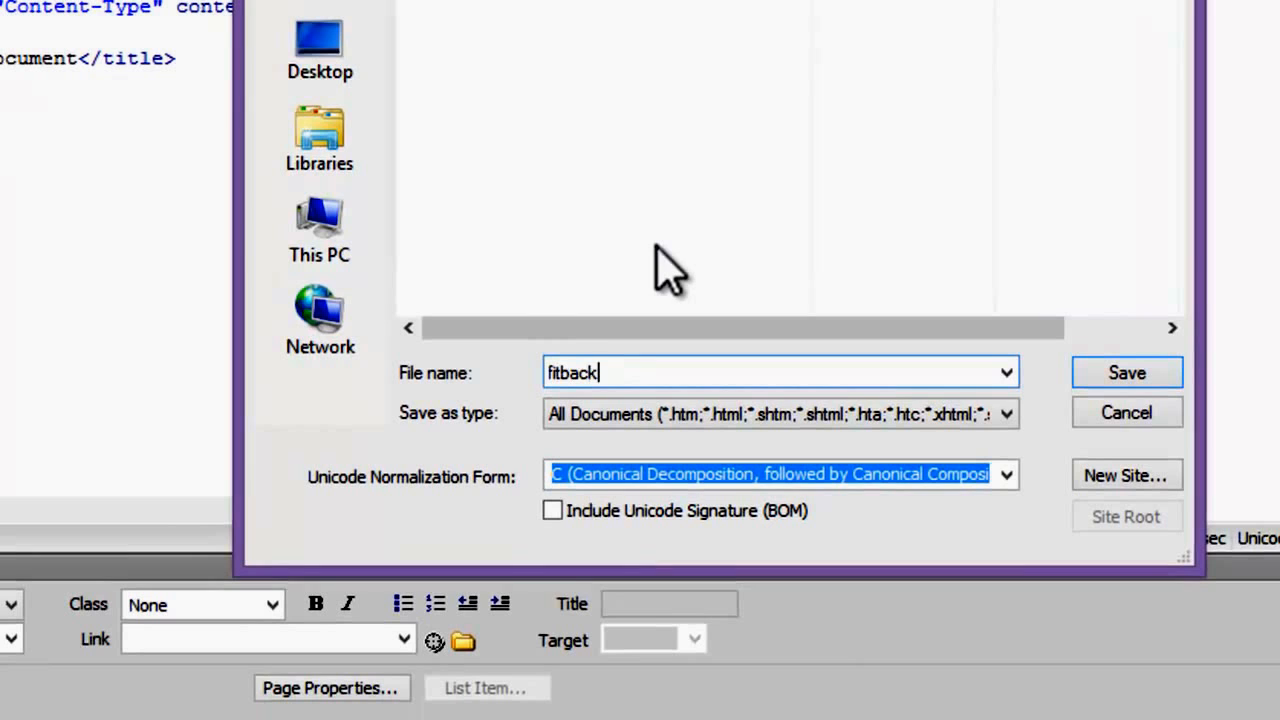
{"action": "type", "text": "round"}
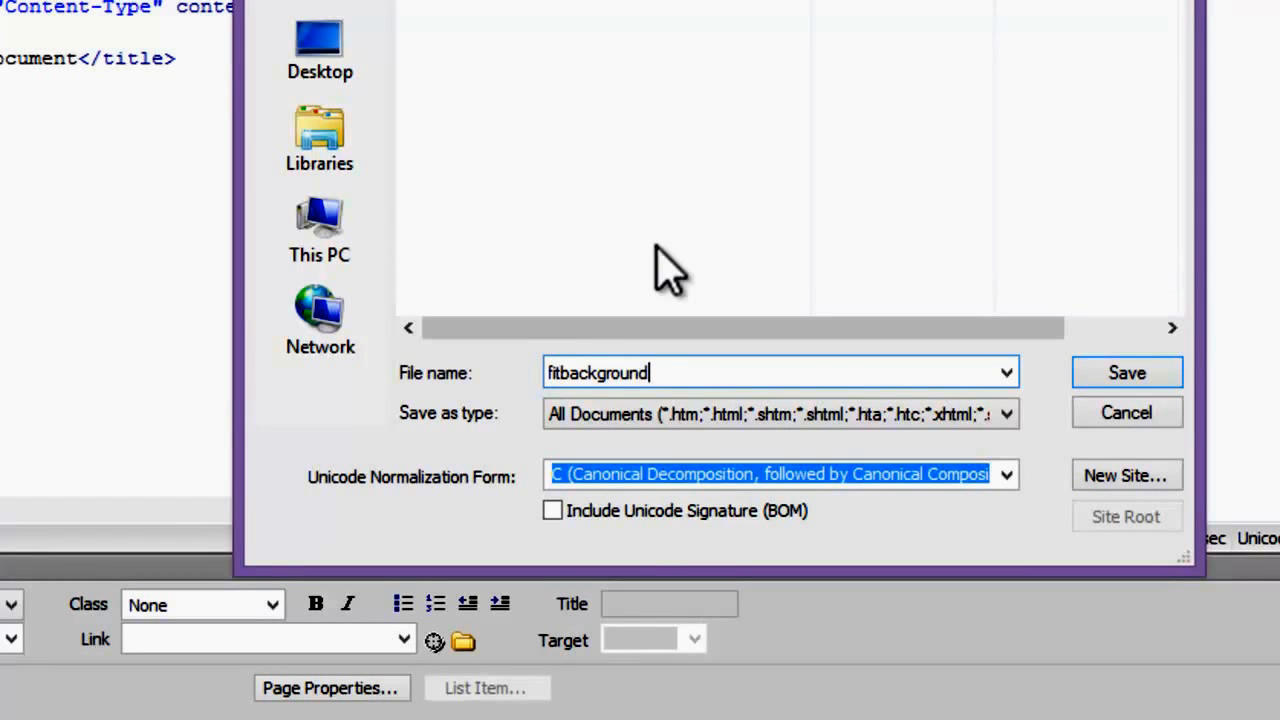
{"action": "type", "text": "imag"}
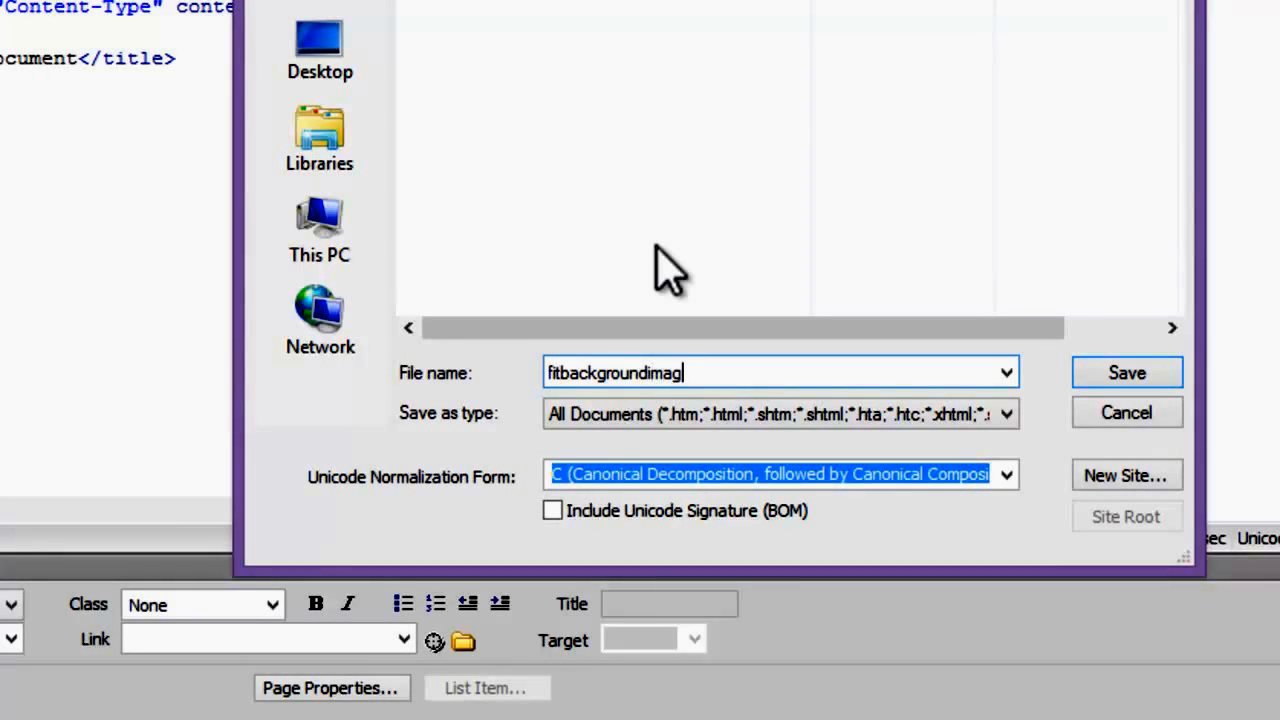
{"action": "left_click", "coordinate": [1126, 372]}
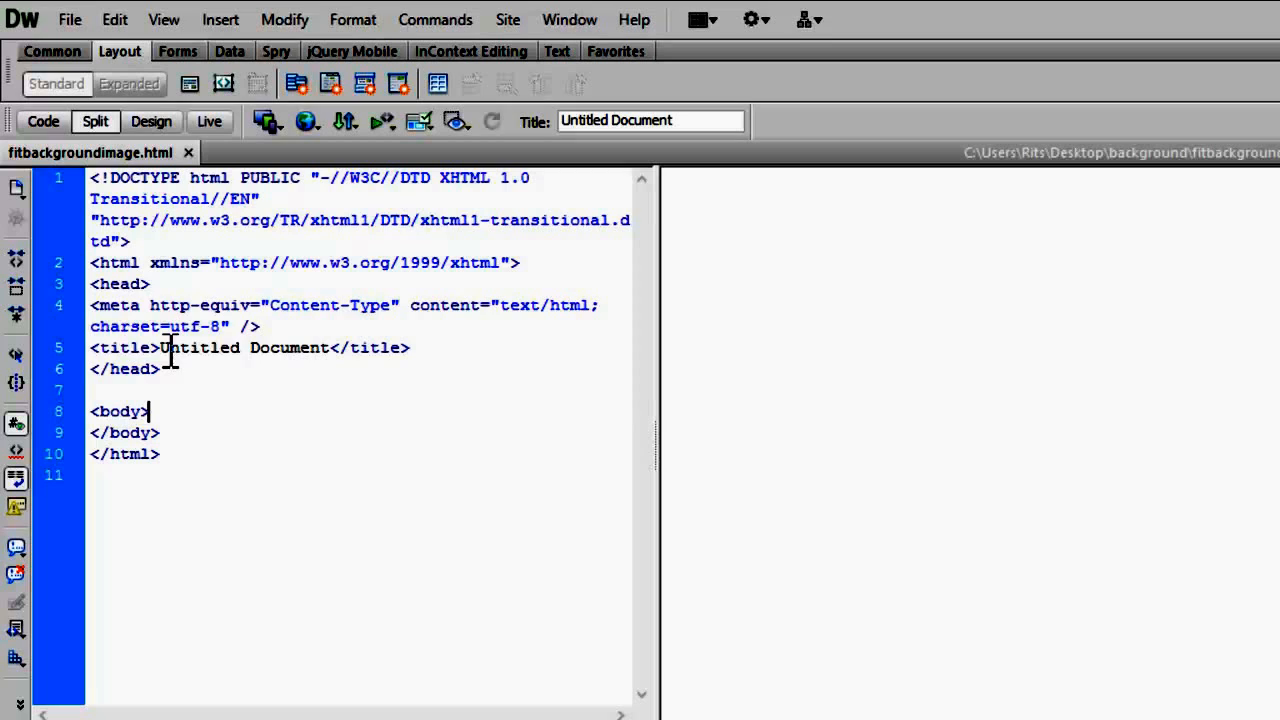
Step: Title the page 'fit background' and add the h1 'The text is not Effected' in the body
{"action": "double_click", "coordinate": [245, 347]}
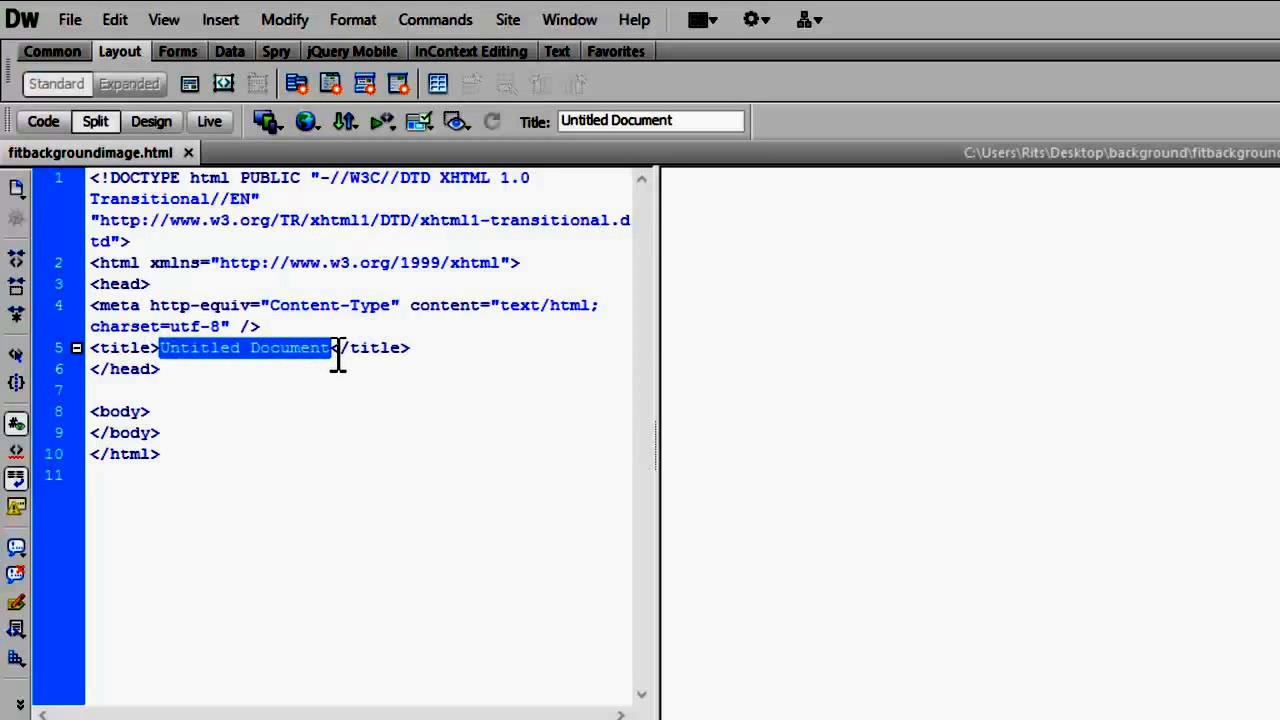
{"action": "type", "text": "fit backgroun"}
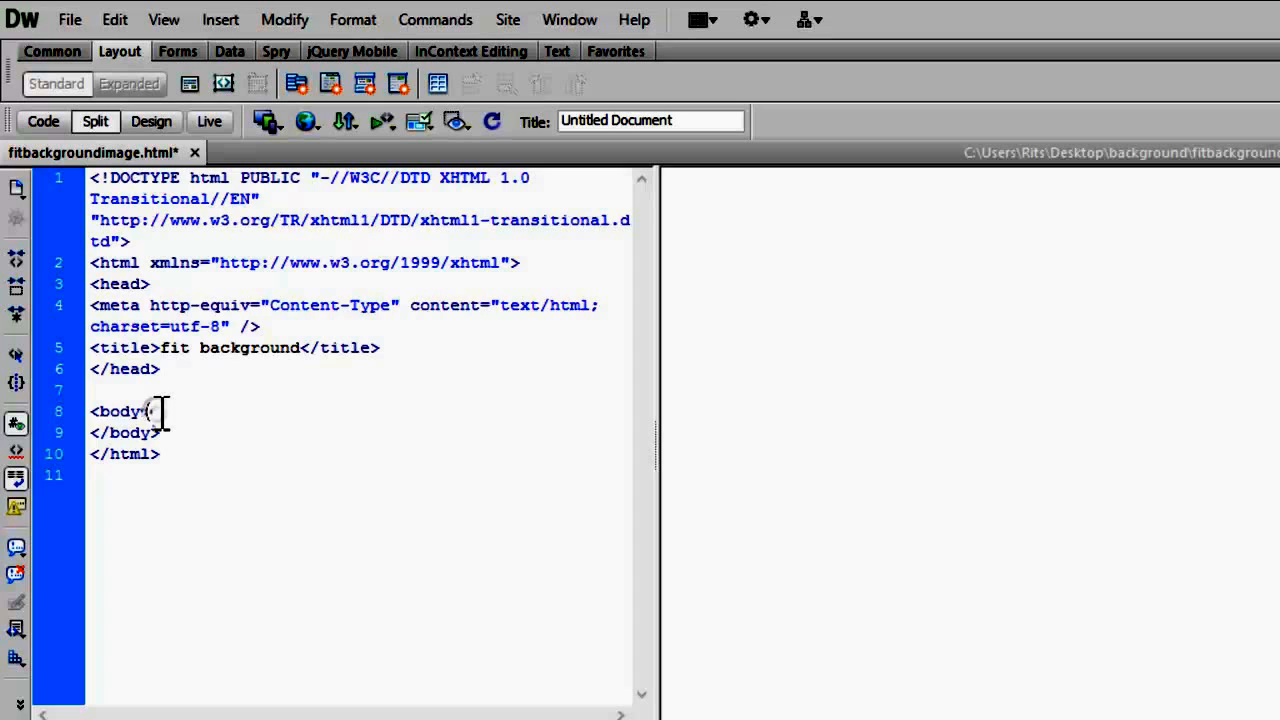
{"action": "type", "text": "<h1>"}
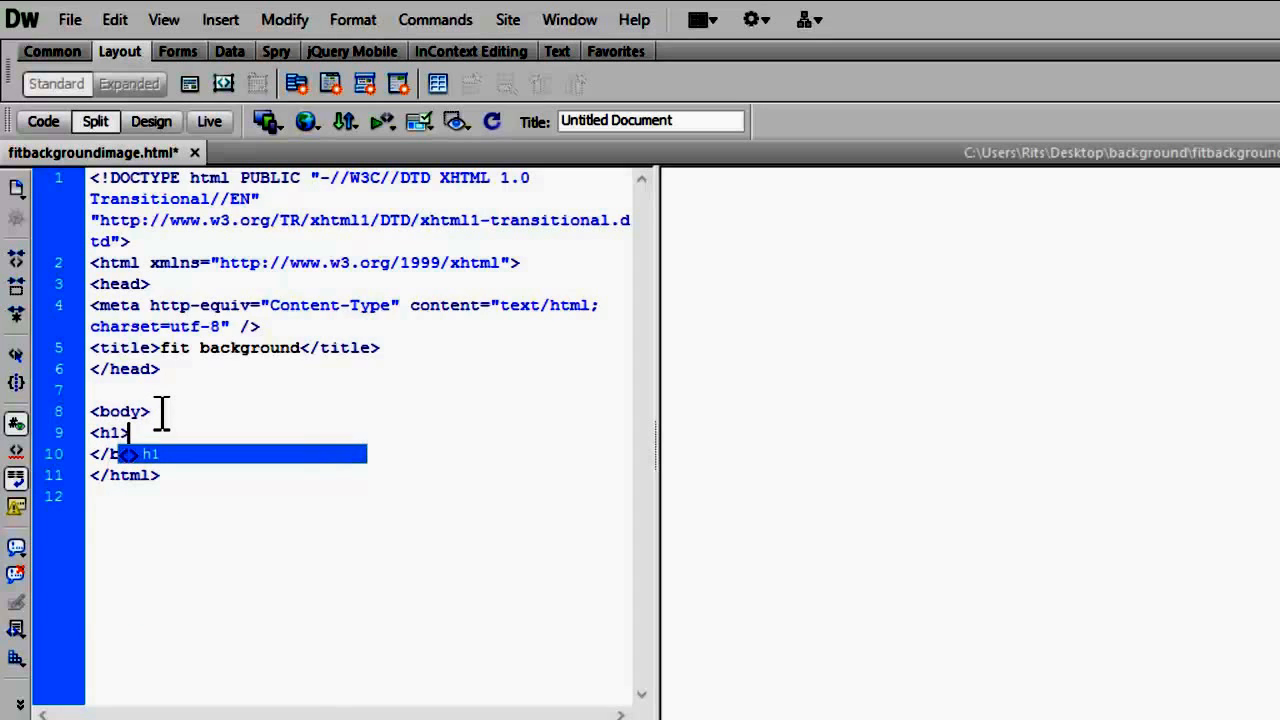
{"action": "type", "text": "The text"}
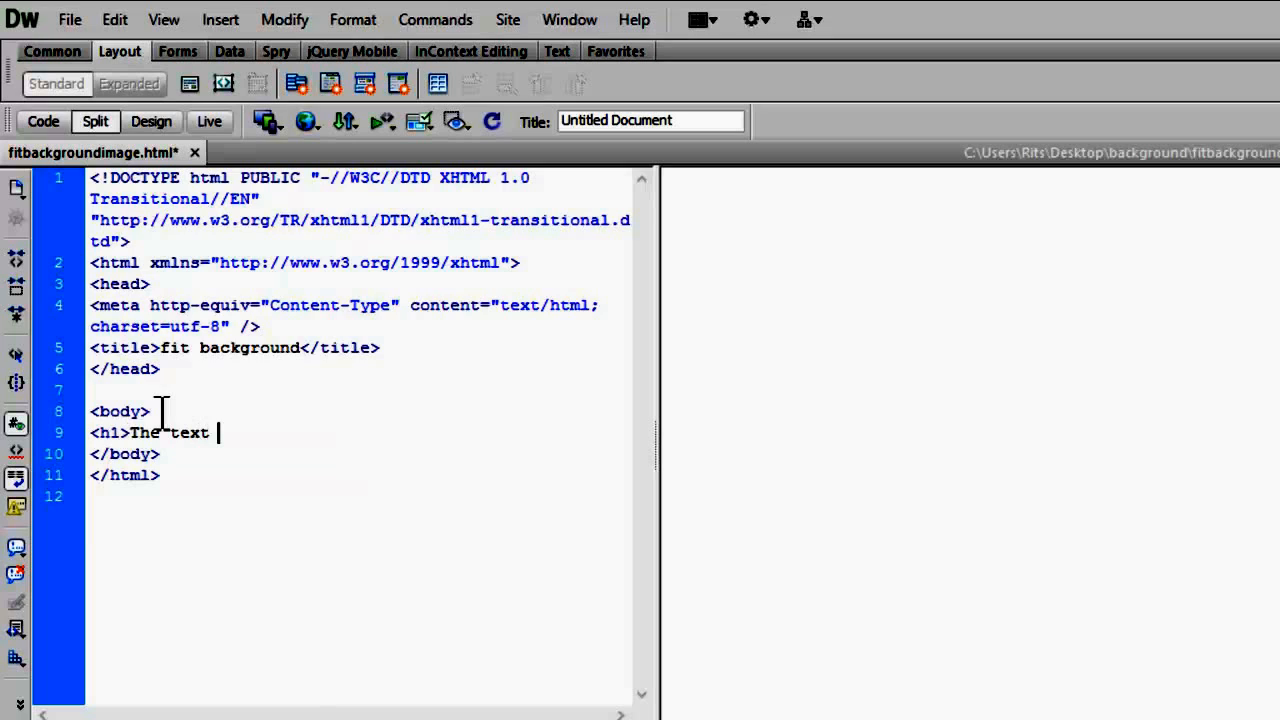
{"action": "type", "text": "is not"}
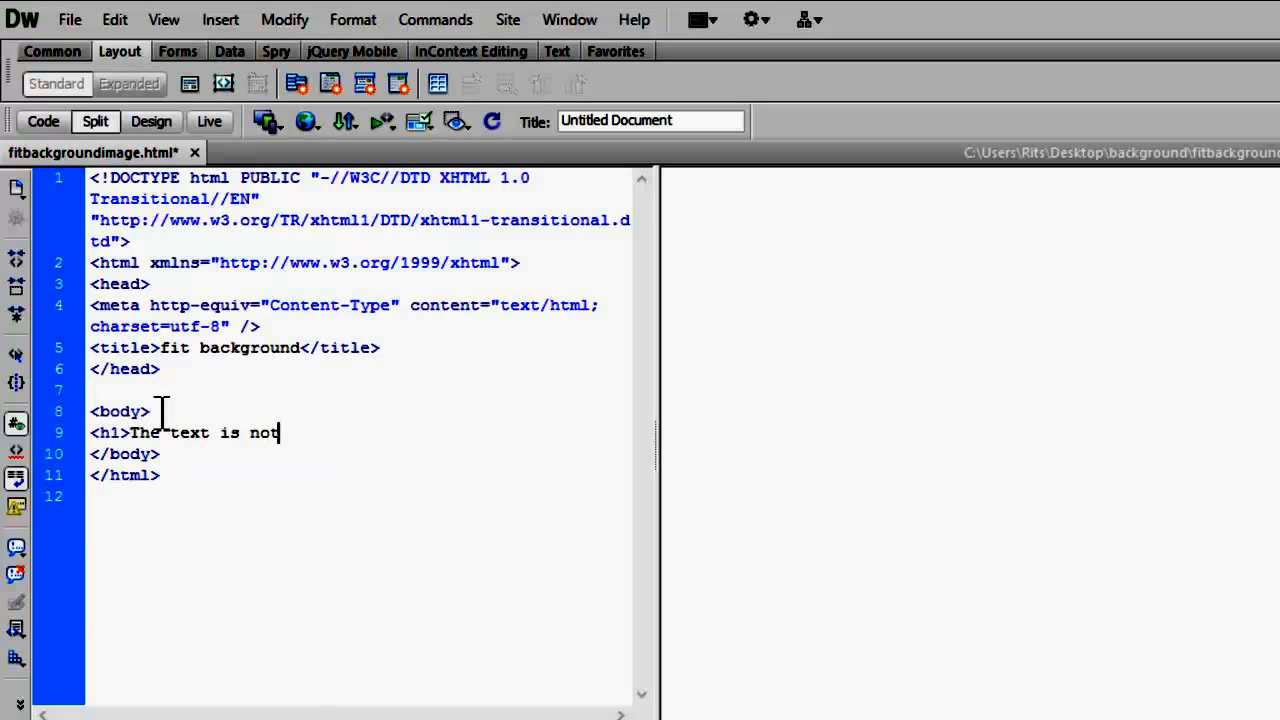
{"action": "type", "text": "Effe"}
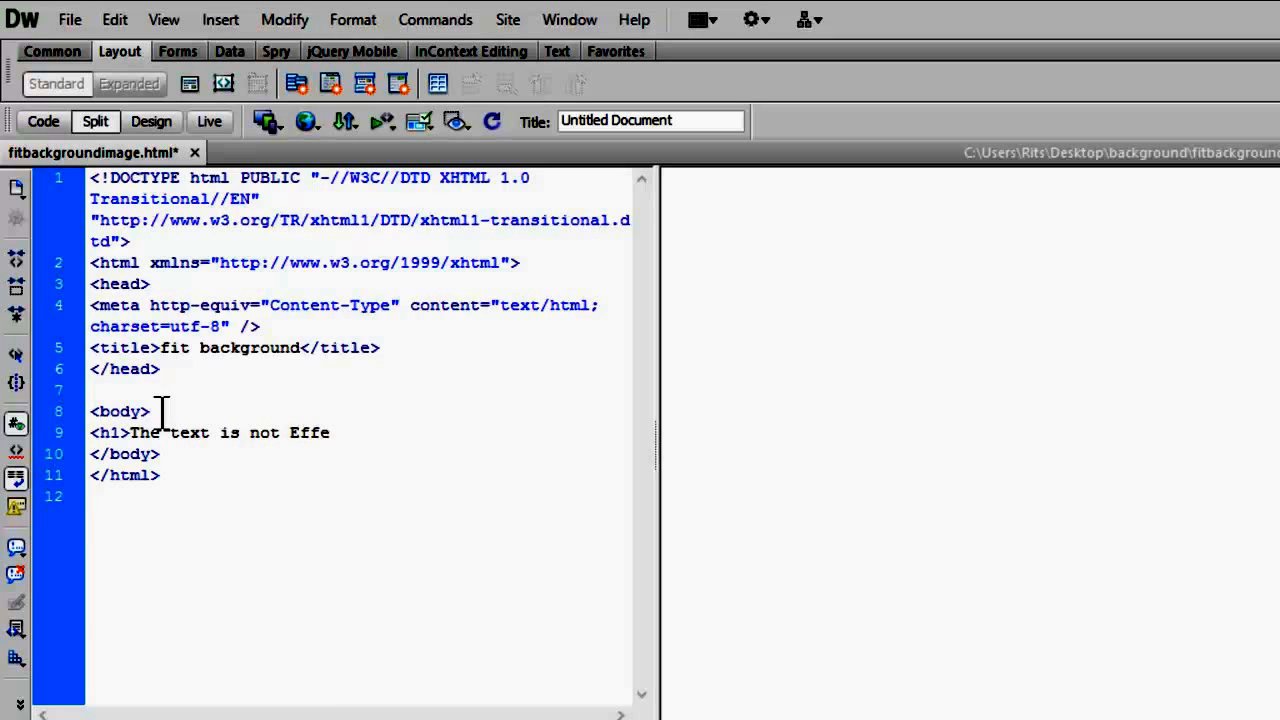
{"action": "type", "text": "cted"}
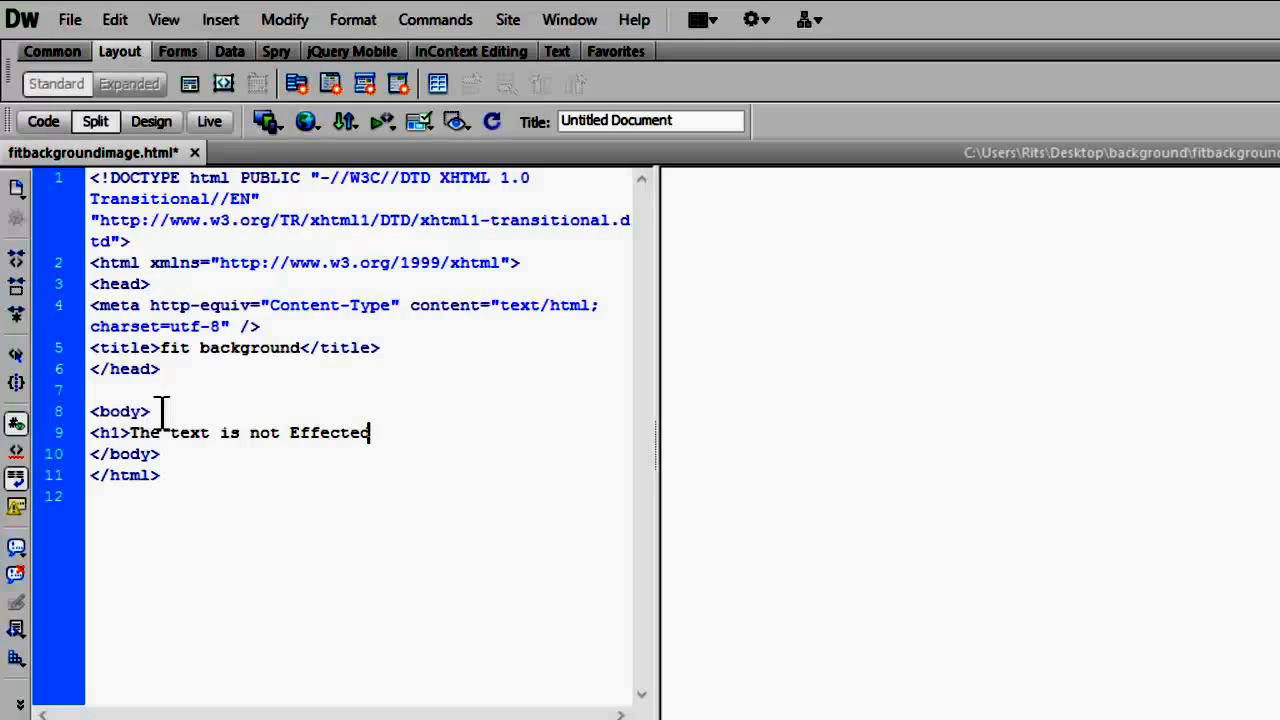
{"action": "type", "text": "</h1>"}
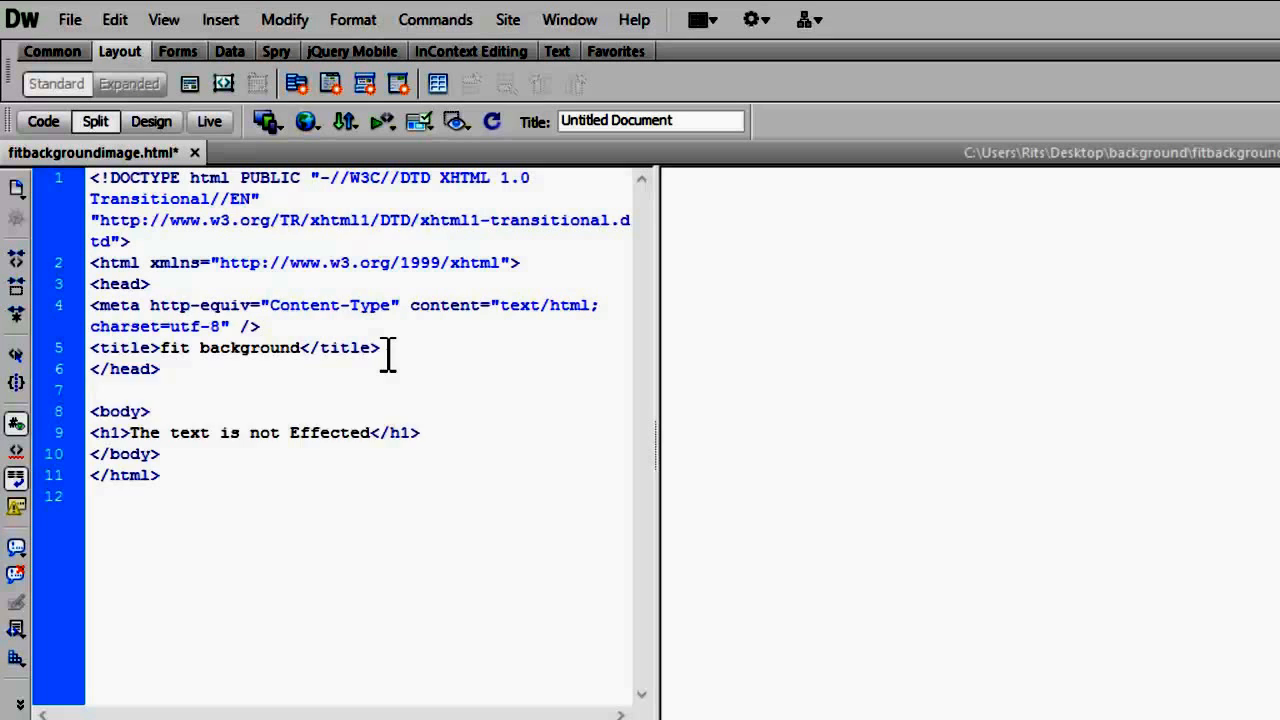
Step: Add a style block to the head containing an empty body rule
{"action": "type", "text": "<sy"}
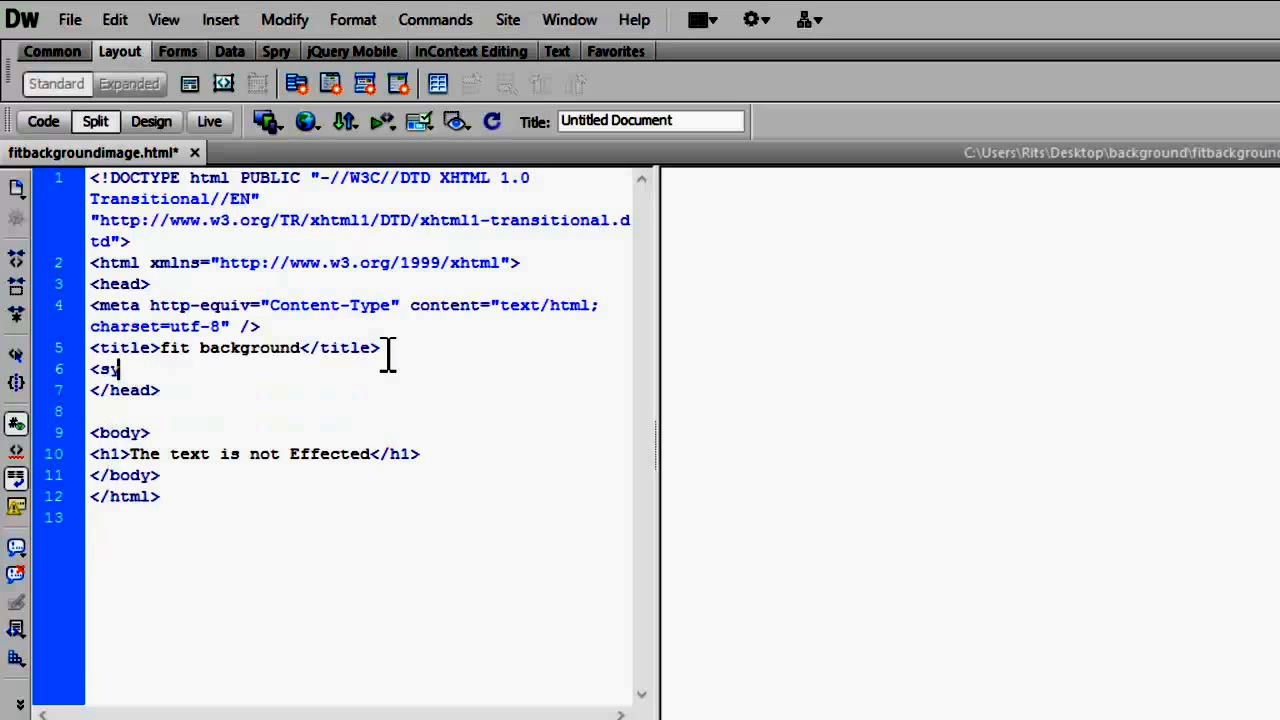
{"action": "type", "text": "tl"}
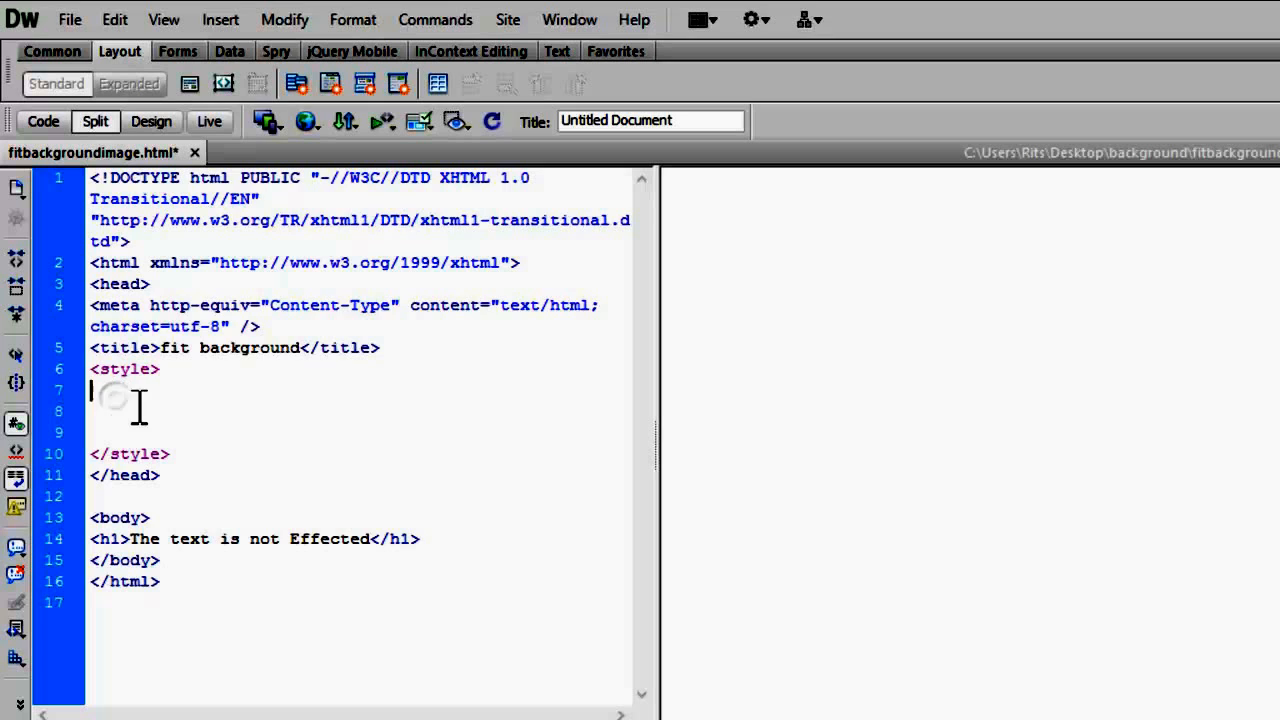
{"action": "type", "text": "body{"}
{"action": "type", "text": "}"}
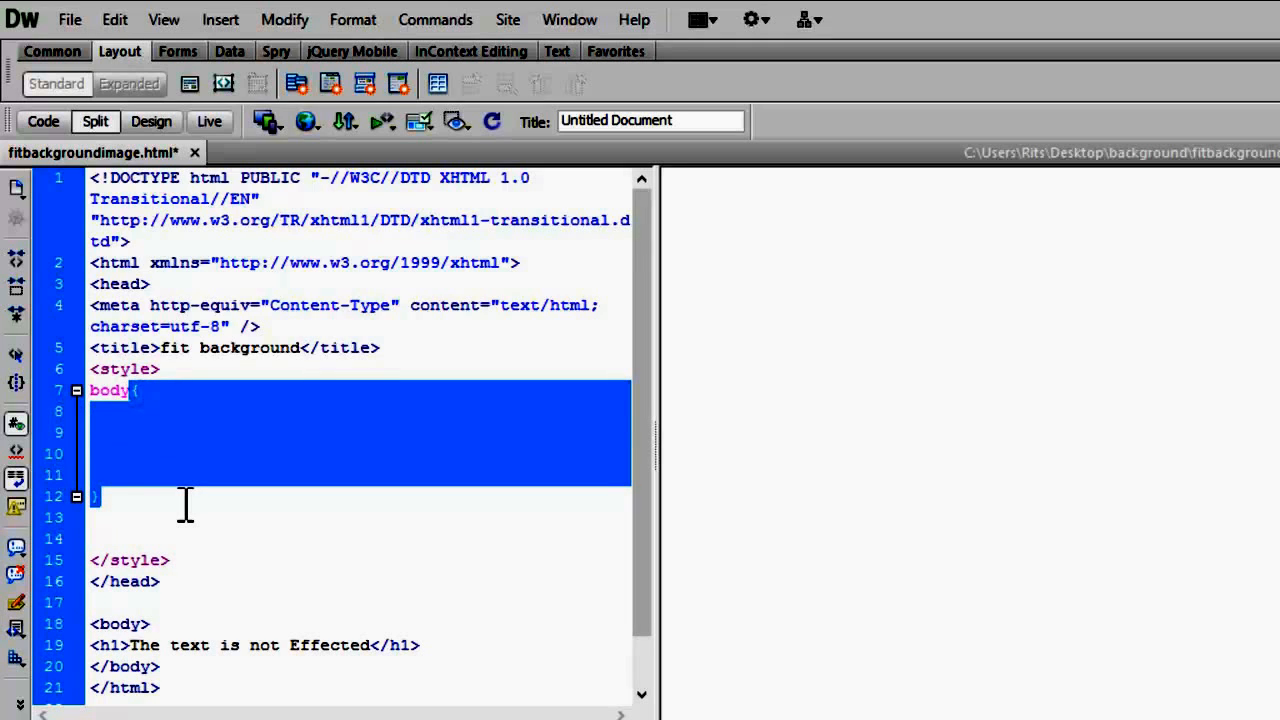
{"action": "mouse_move", "coordinate": [175, 440]}
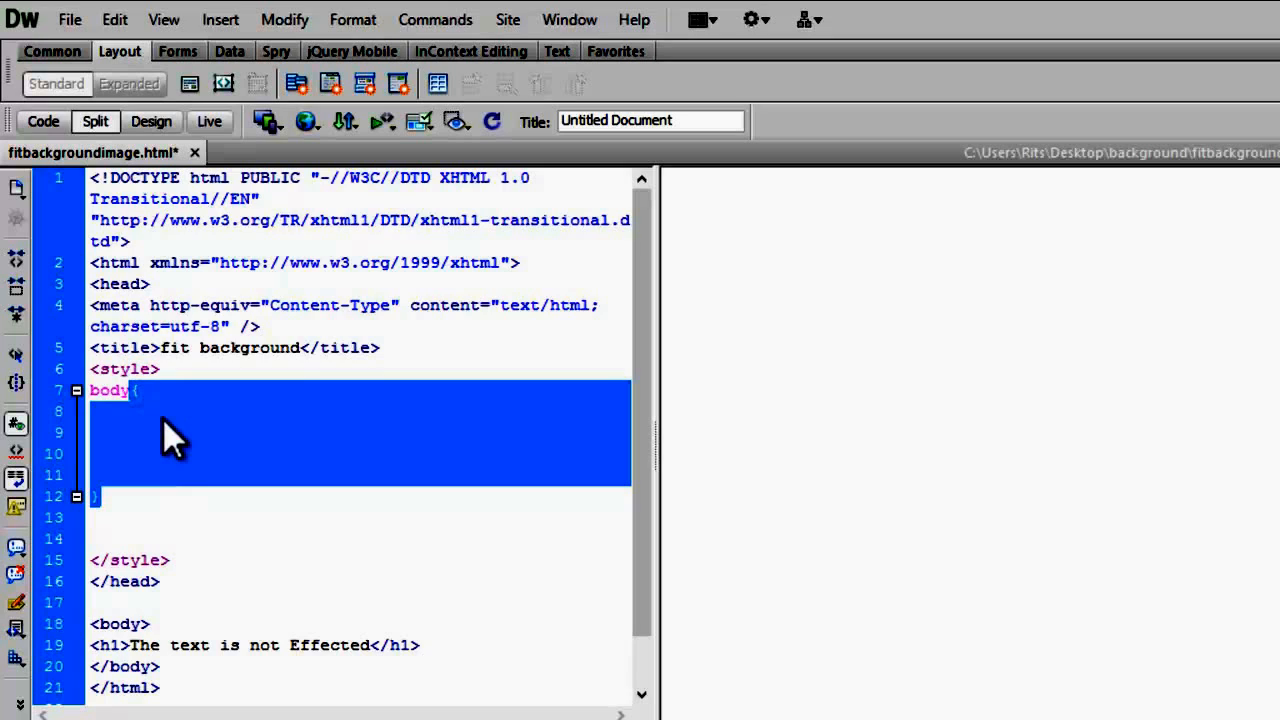
Step: Type 'background:' inside the body rule and choose to insert an image URL
{"action": "left_click", "coordinate": [165, 420]}
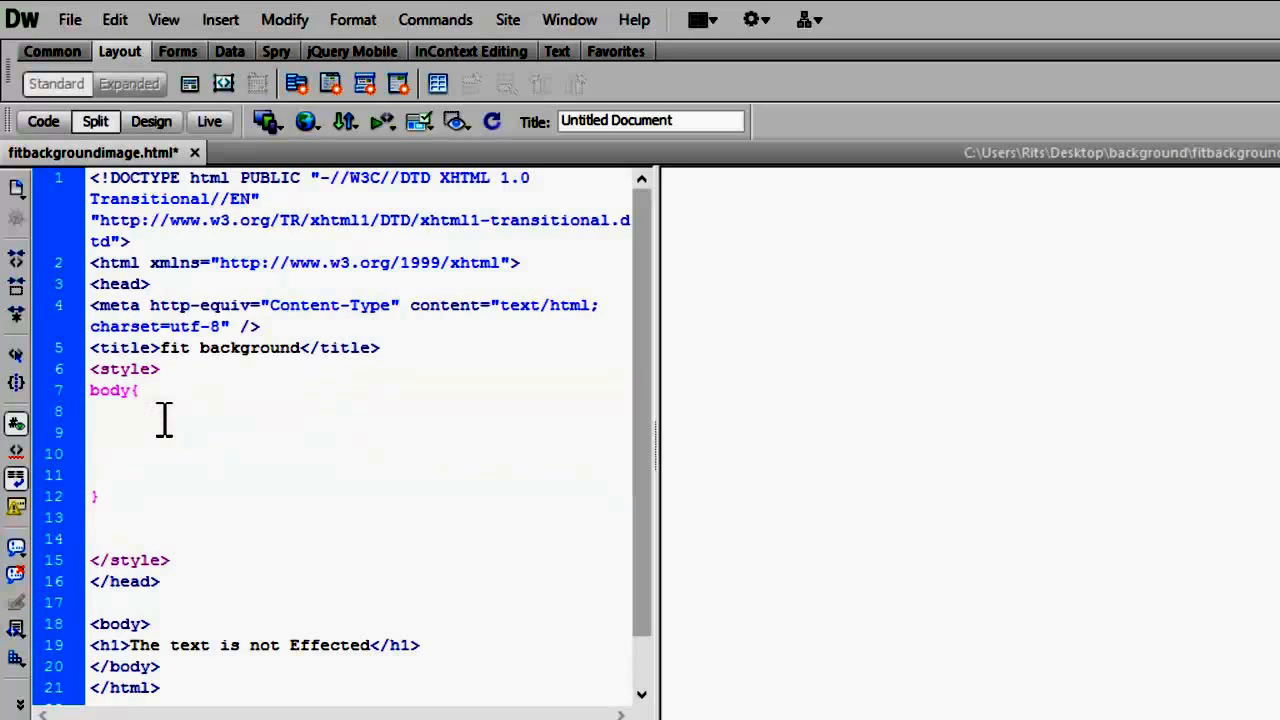
{"action": "type", "text": "back"}
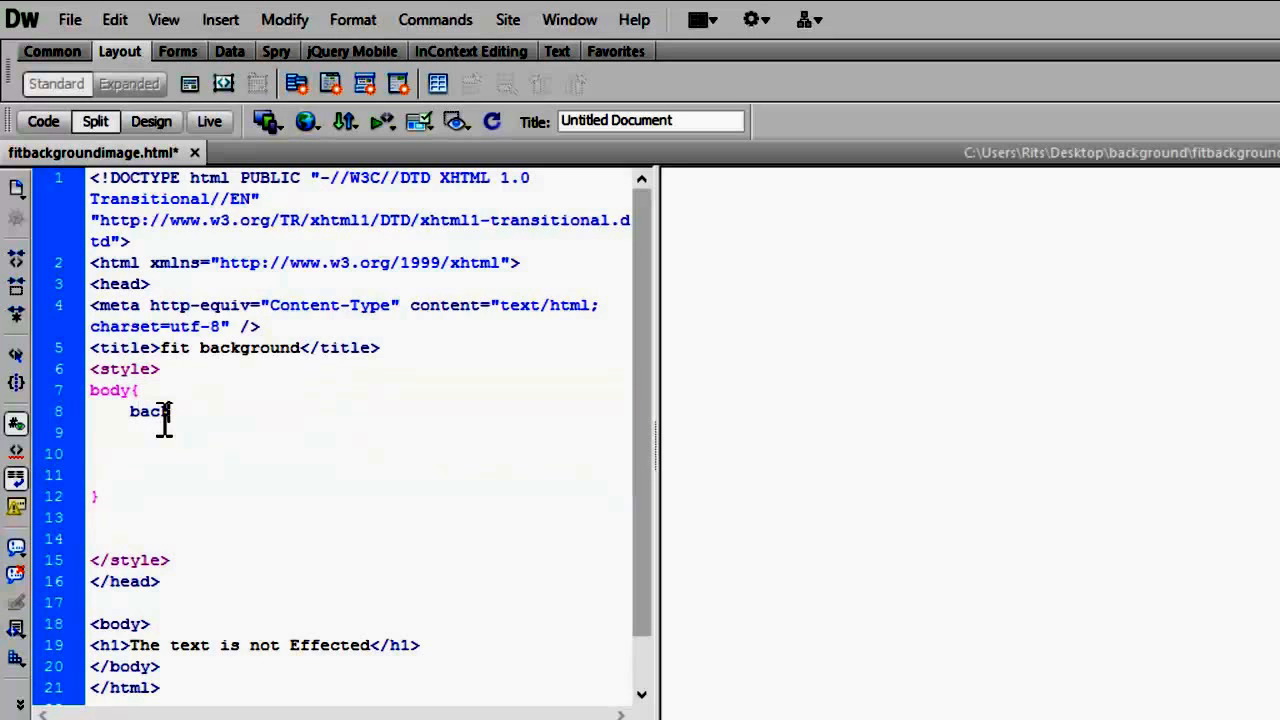
{"action": "type", "text": "ground"}
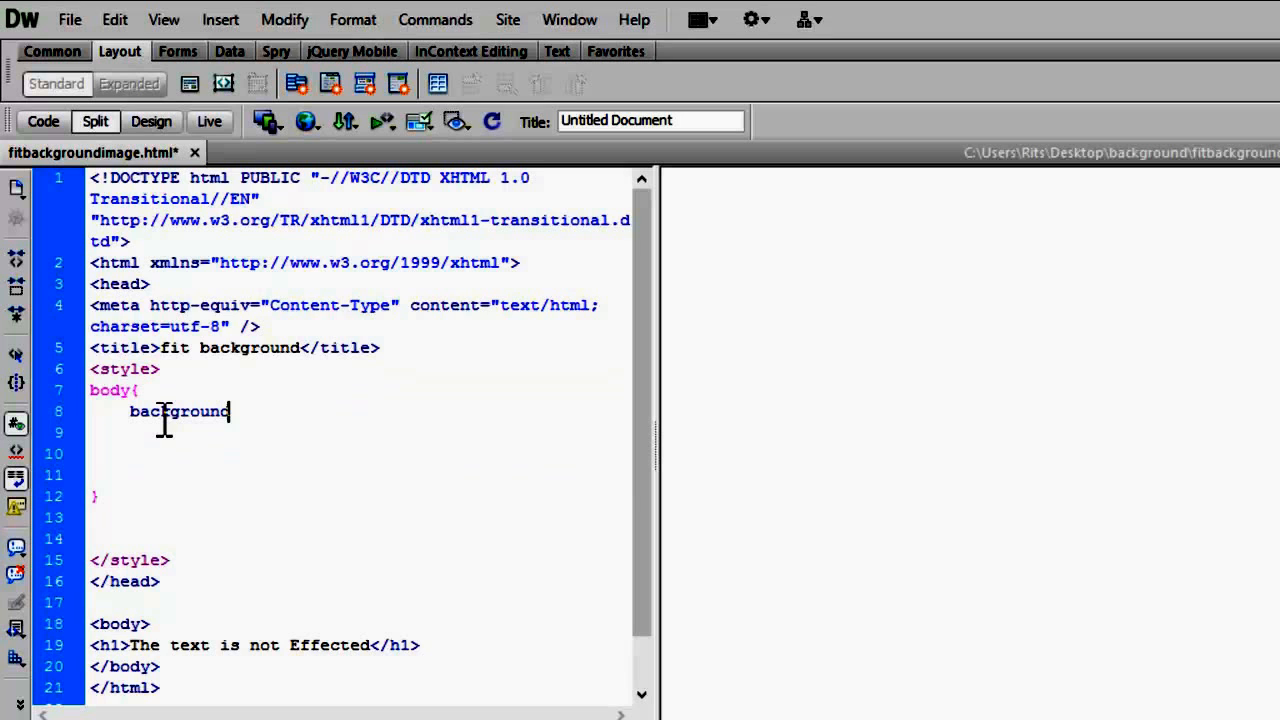
{"action": "type", "text": ":"}
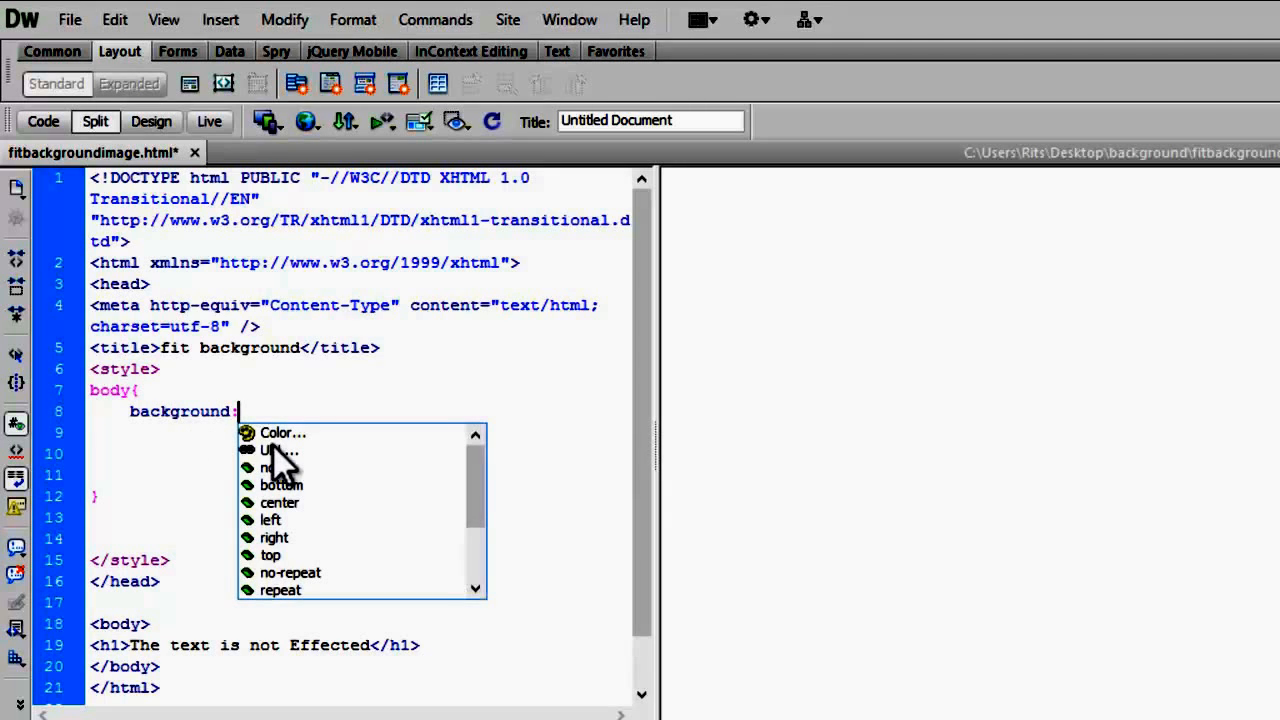
{"action": "left_click", "coordinate": [277, 450]}
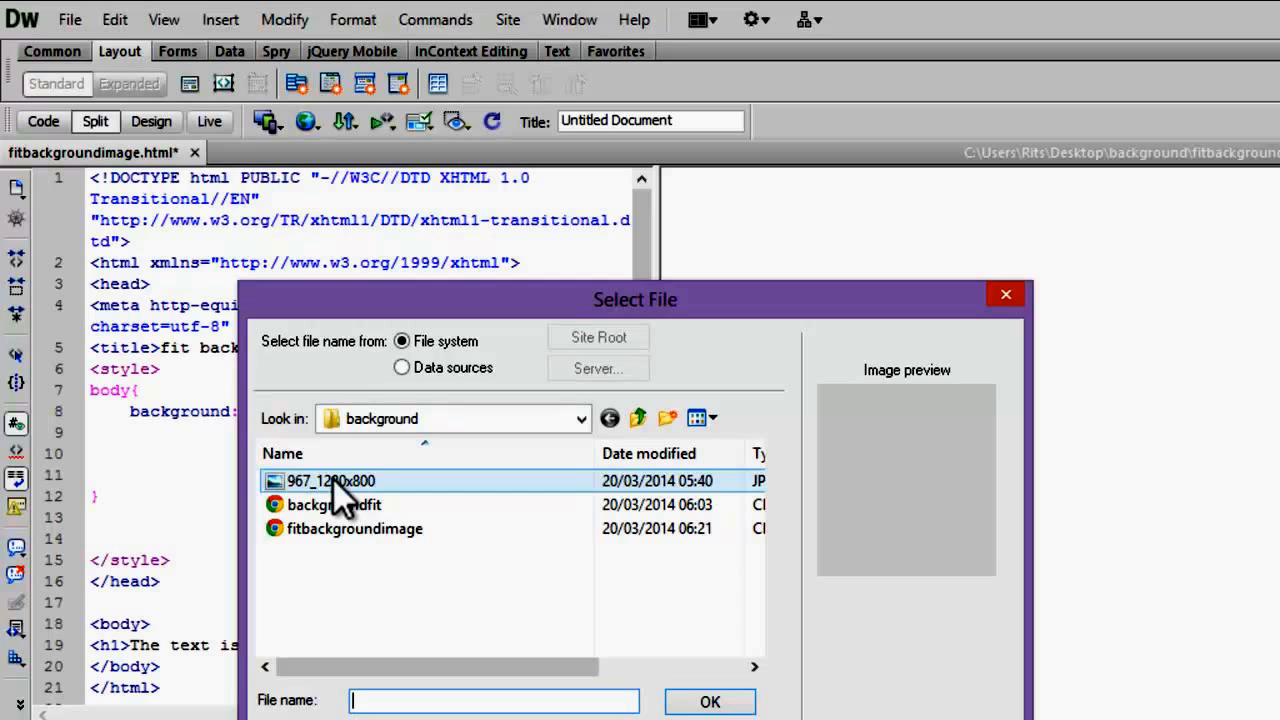
Step: Set the body background to url(967_1280x800.jpg) no-repeat and save the page
{"action": "left_click", "coordinate": [331, 481]}
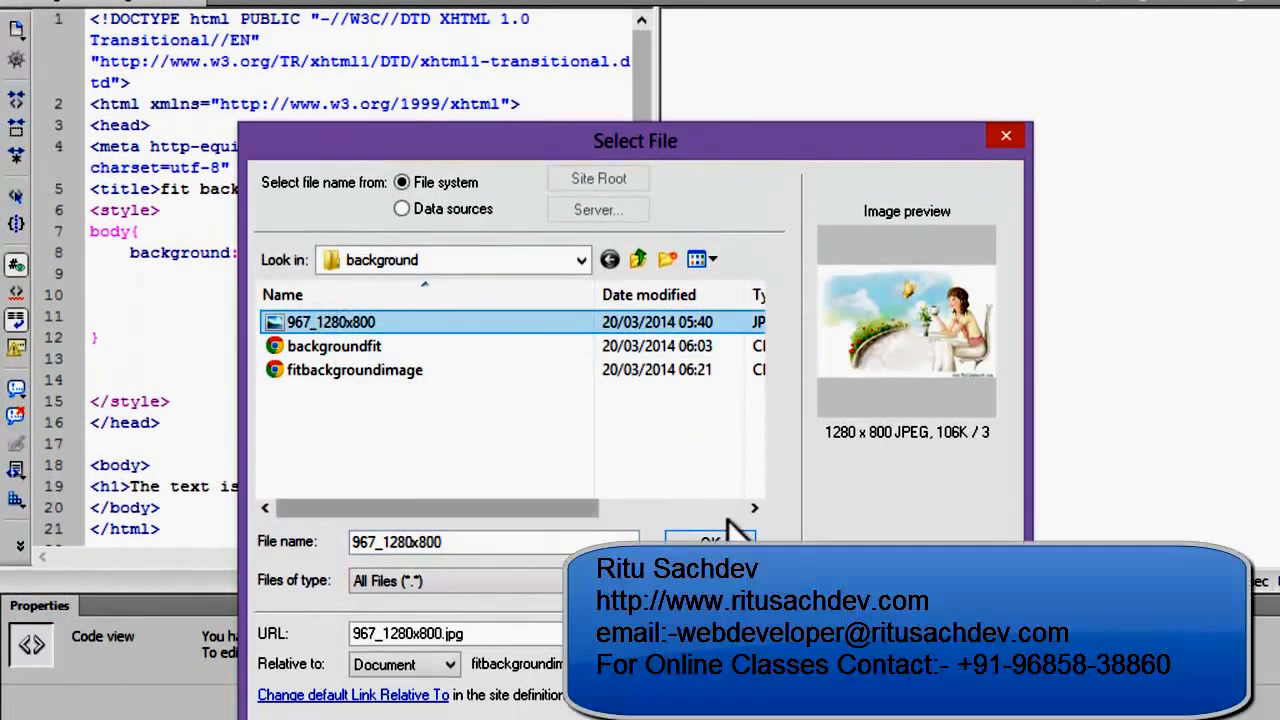
{"action": "left_click", "coordinate": [710, 542]}
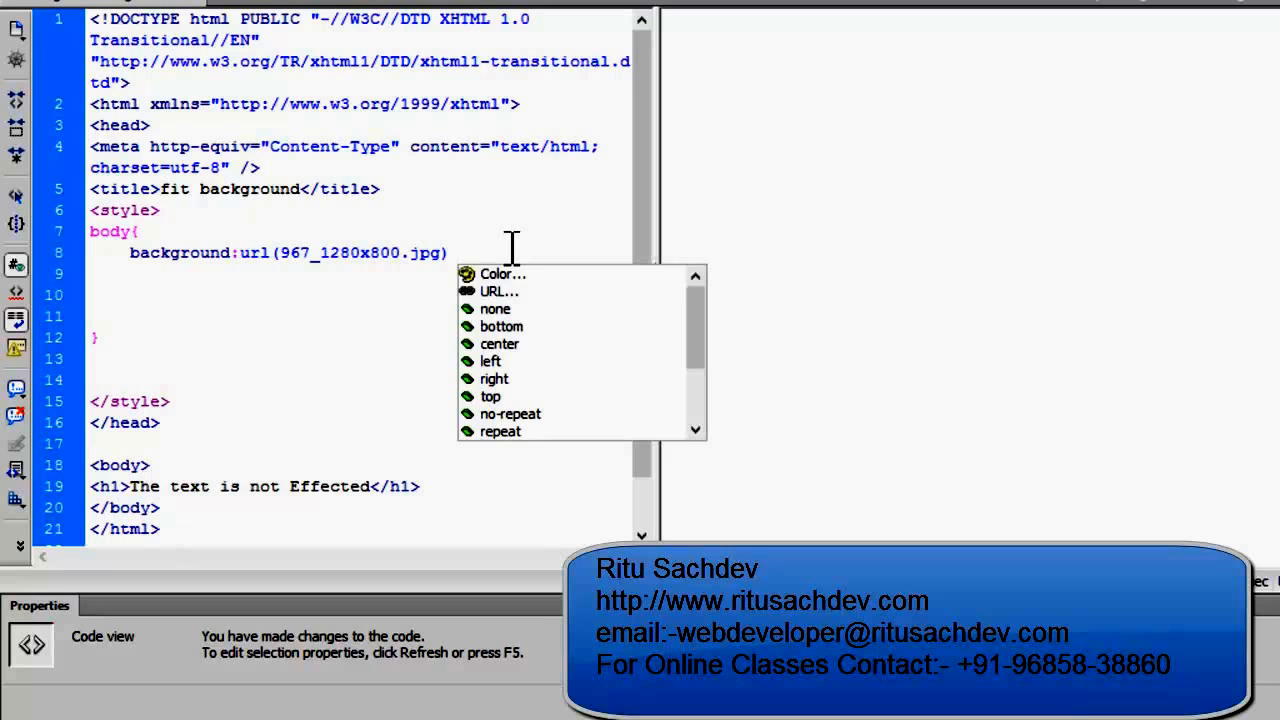
{"action": "left_click", "coordinate": [510, 414]}
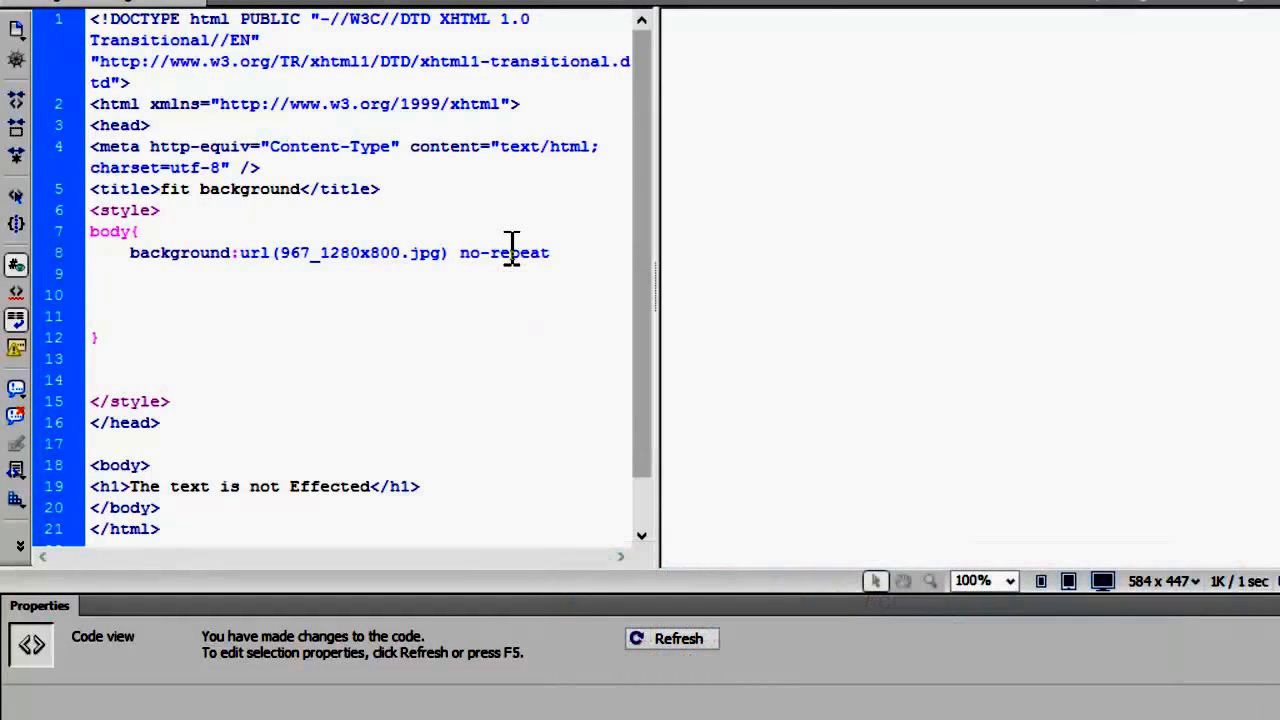
{"action": "type", "text": ";"}
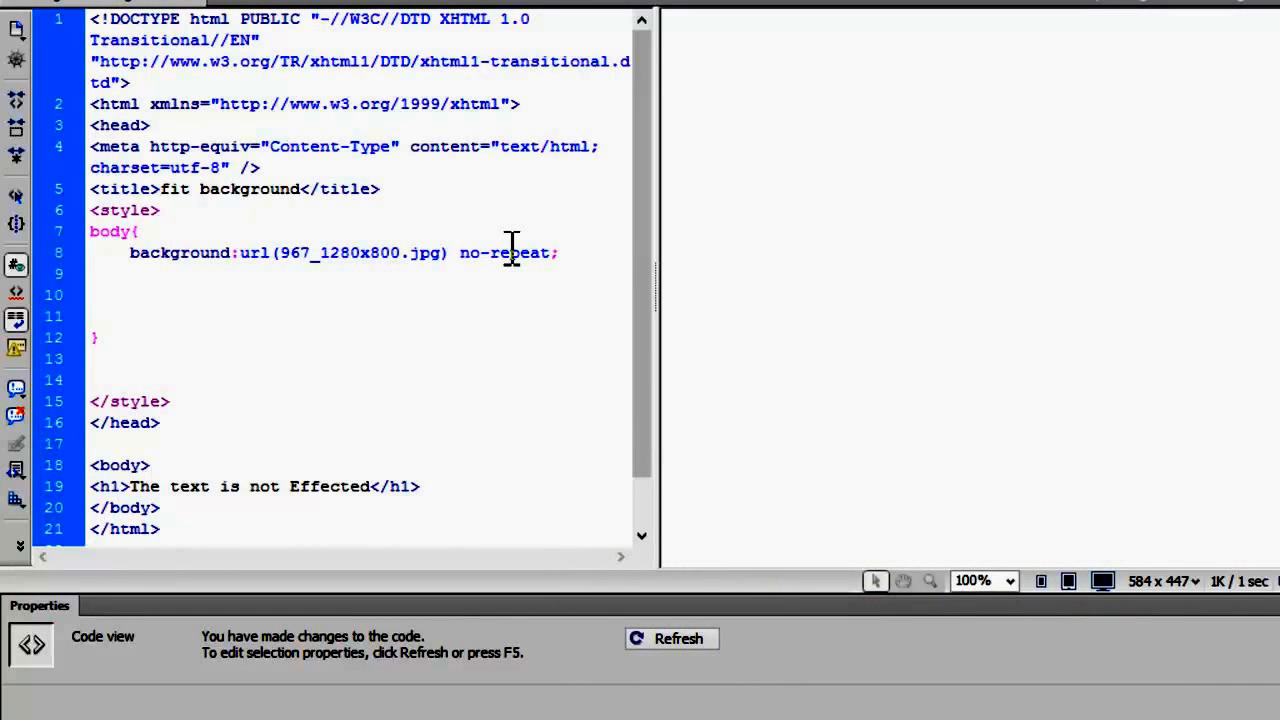
{"action": "left_click", "coordinate": [69, 19]}
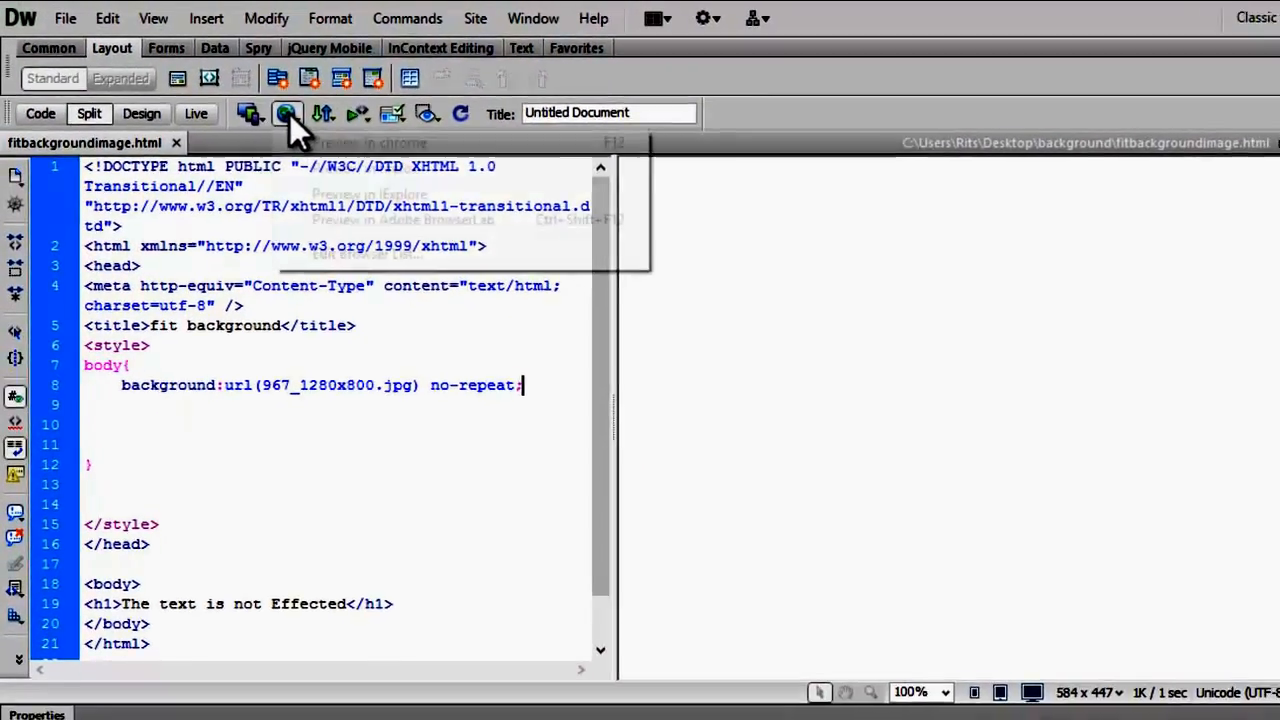
Step: Preview the page in Chrome and resize the window several times, showing the background doesn't scale
{"action": "left_click", "coordinate": [287, 113]}
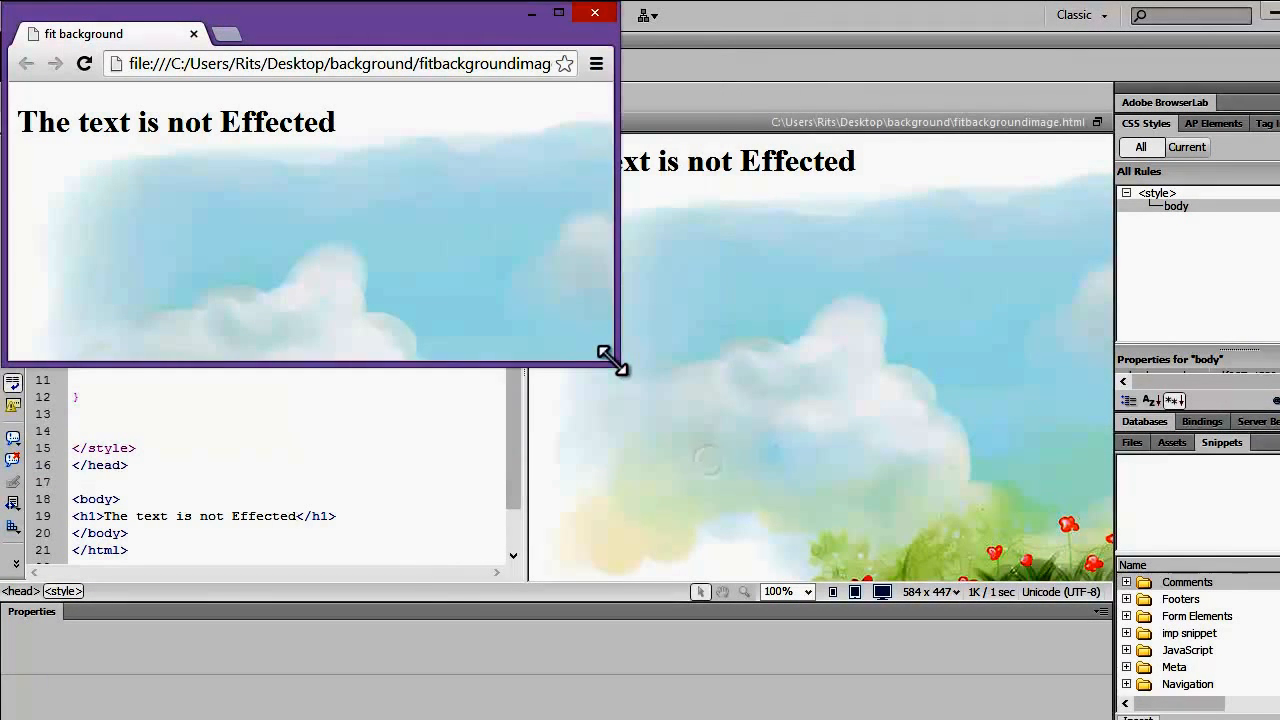
{"action": "left_click_drag", "start_coordinate": [615, 365], "coordinate": [735, 500]}
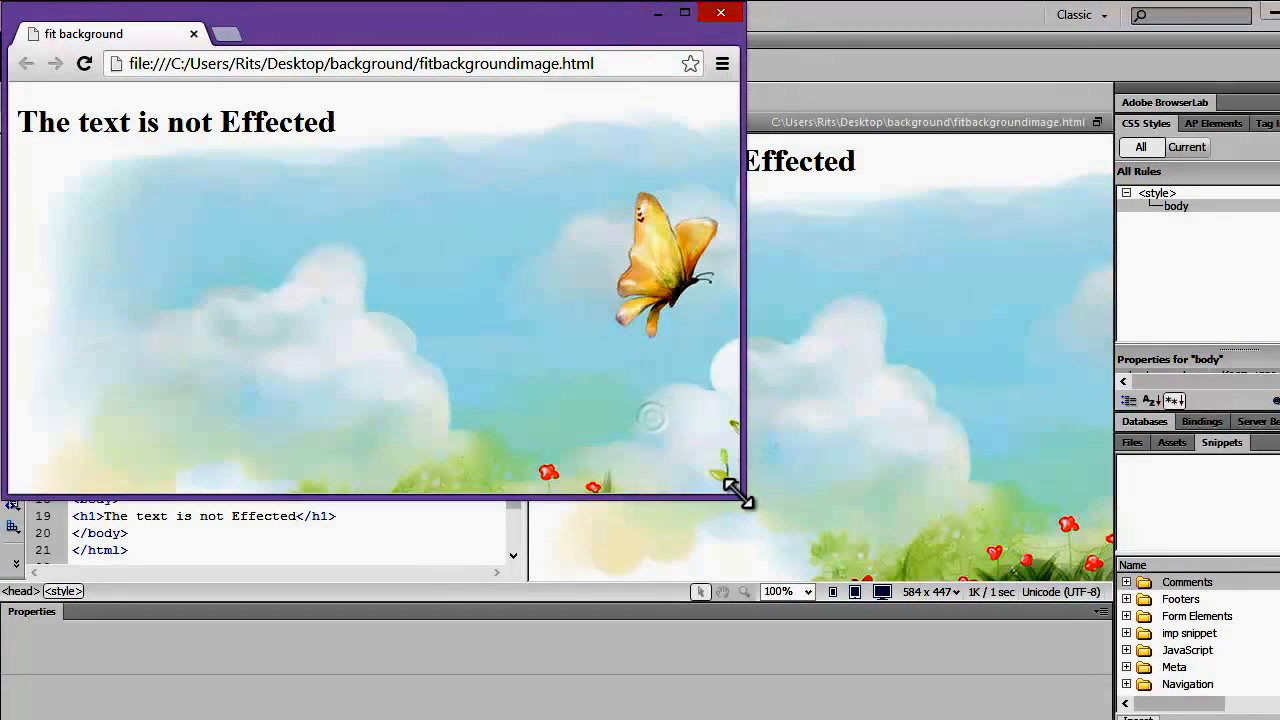
{"action": "left_click_drag", "start_coordinate": [740, 497], "coordinate": [680, 430]}
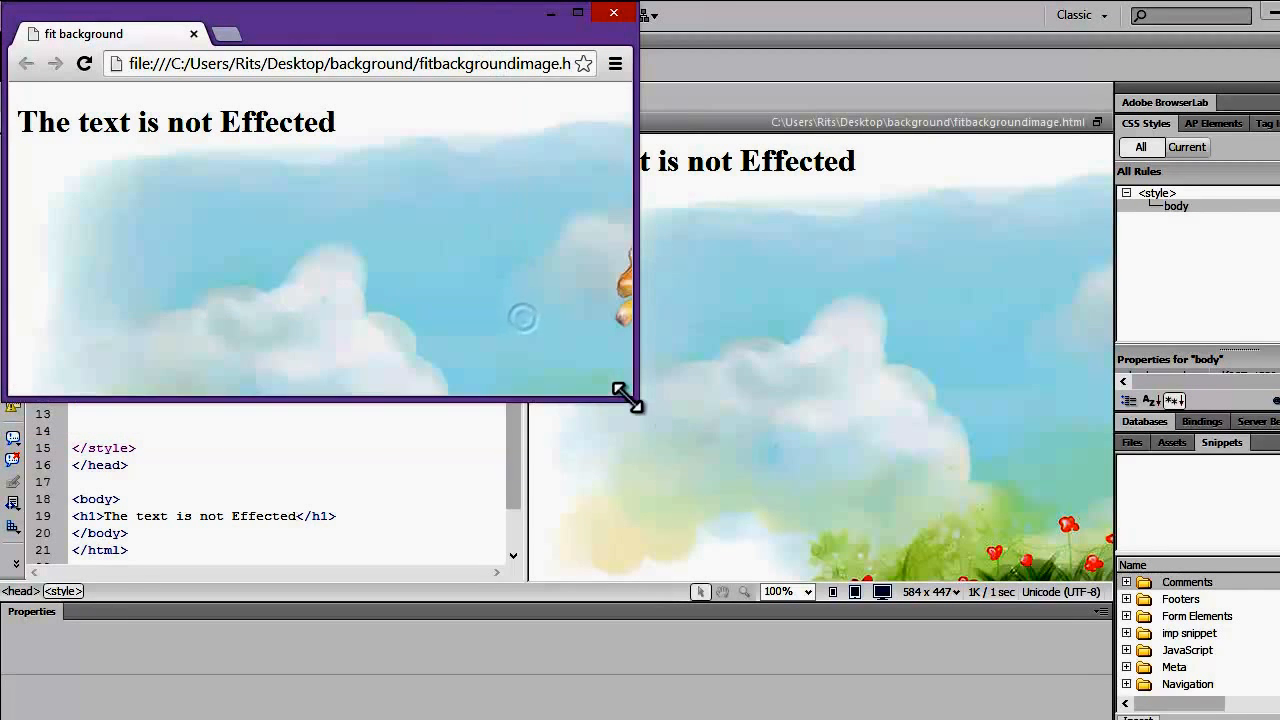
{"action": "left_click_drag", "start_coordinate": [630, 400], "coordinate": [518, 345]}
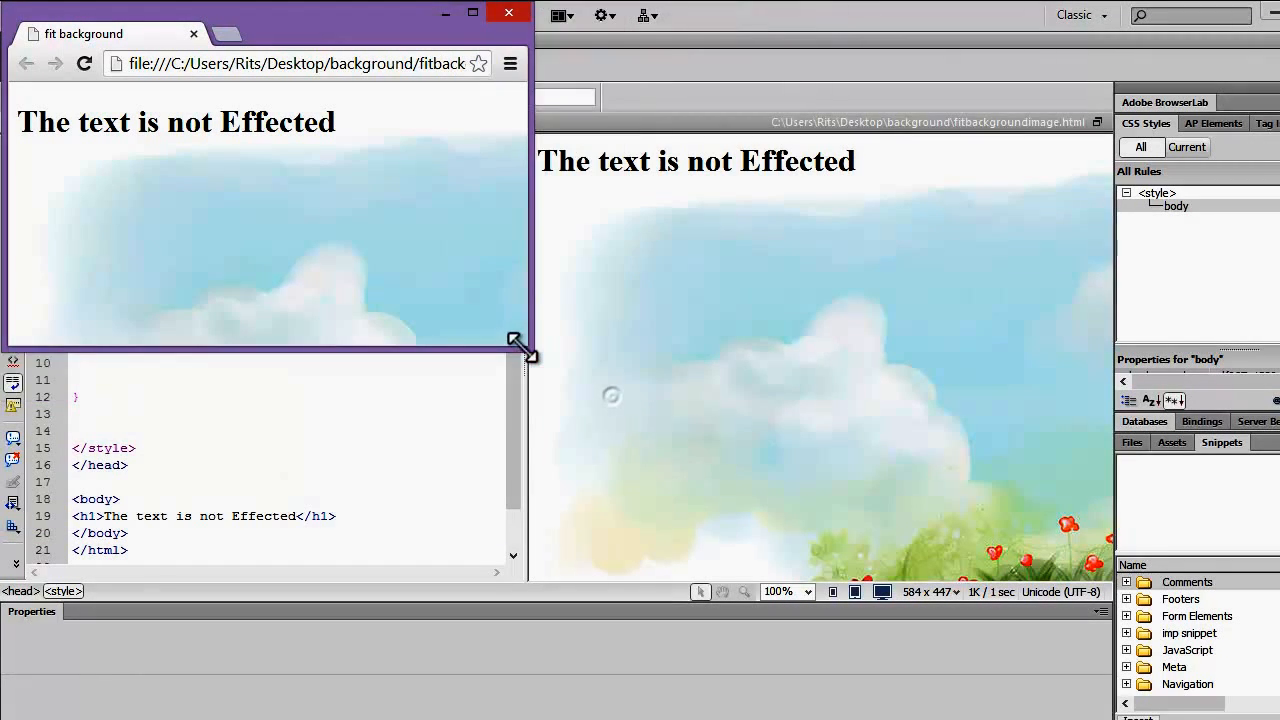
{"action": "left_click_drag", "start_coordinate": [520, 345], "coordinate": [795, 535]}
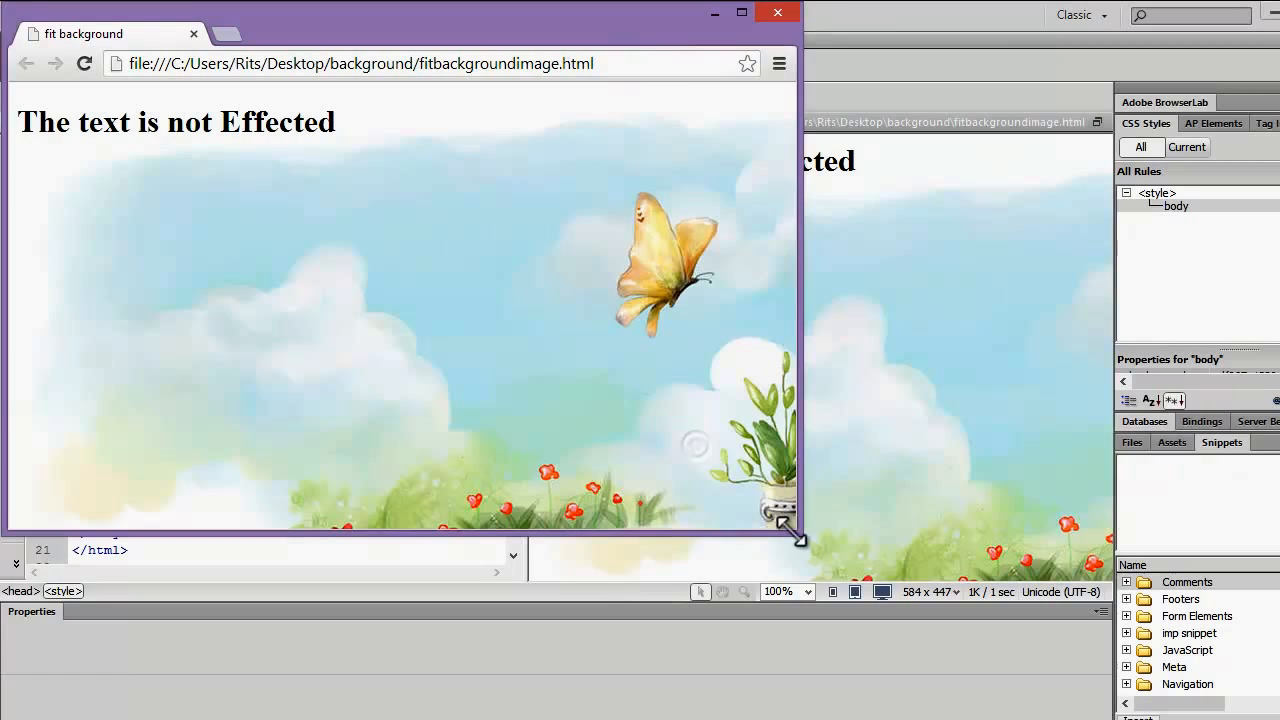
{"action": "left_click_drag", "start_coordinate": [800, 535], "coordinate": [895, 552]}
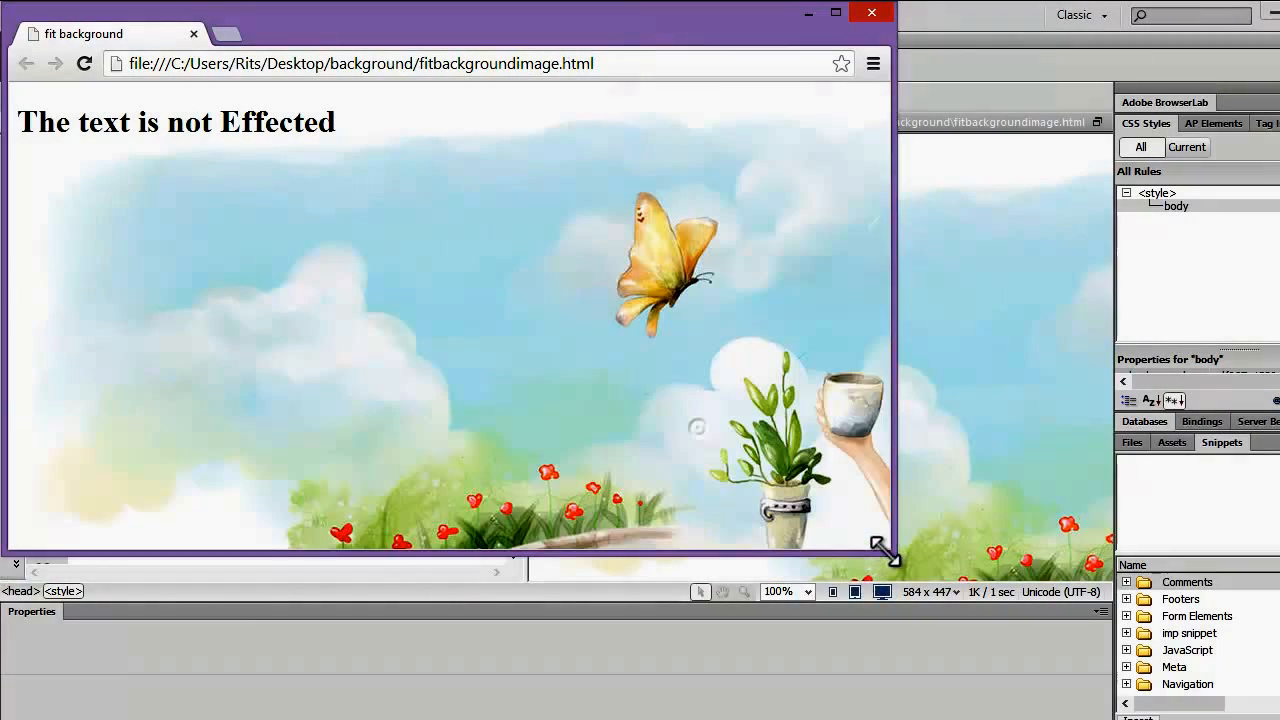
{"action": "left_click_drag", "start_coordinate": [880, 548], "coordinate": [1100, 710]}
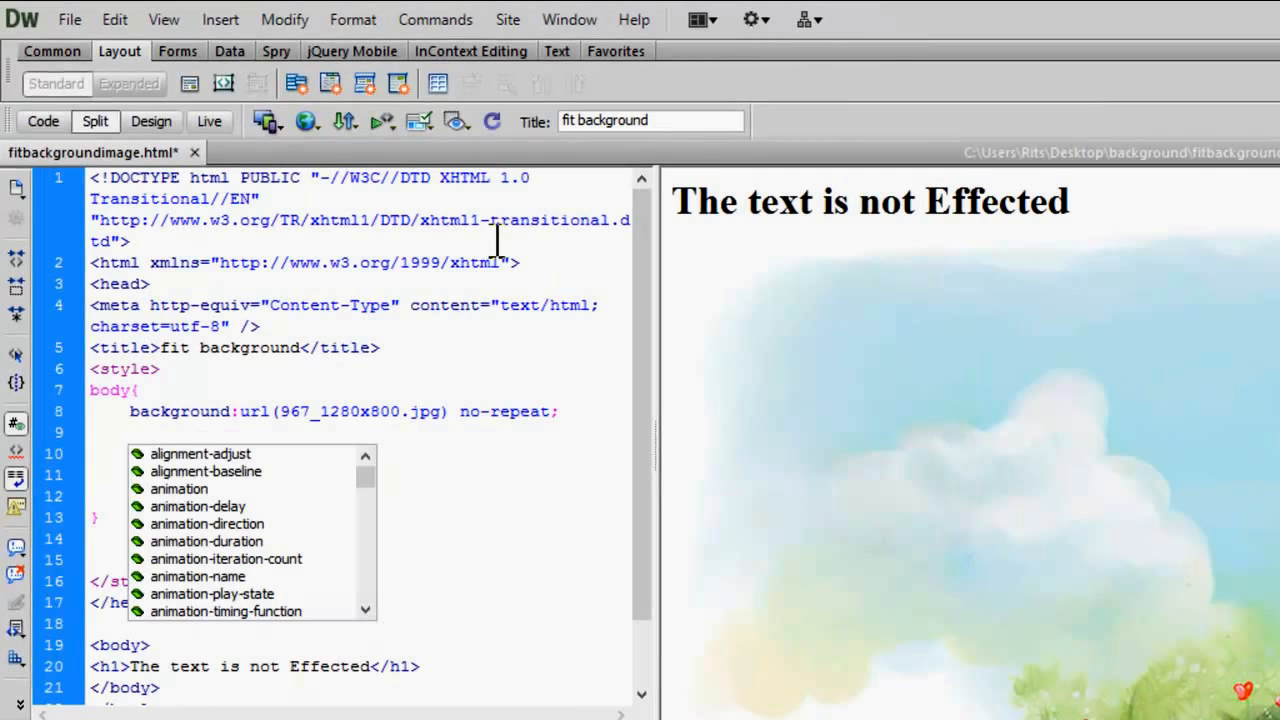
Step: Add 'background-size:100%;' to the body rule using code hints
{"action": "type", "text": "background-size:1"}
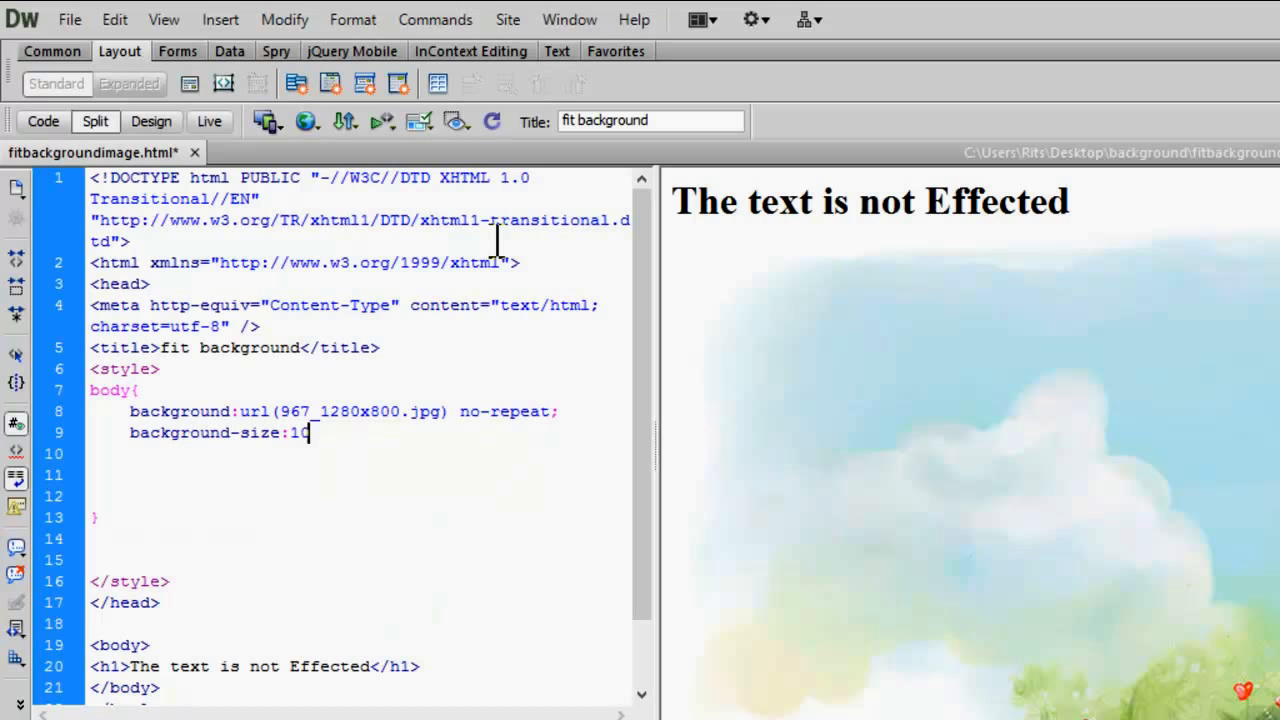
{"action": "type", "text": "00%"}
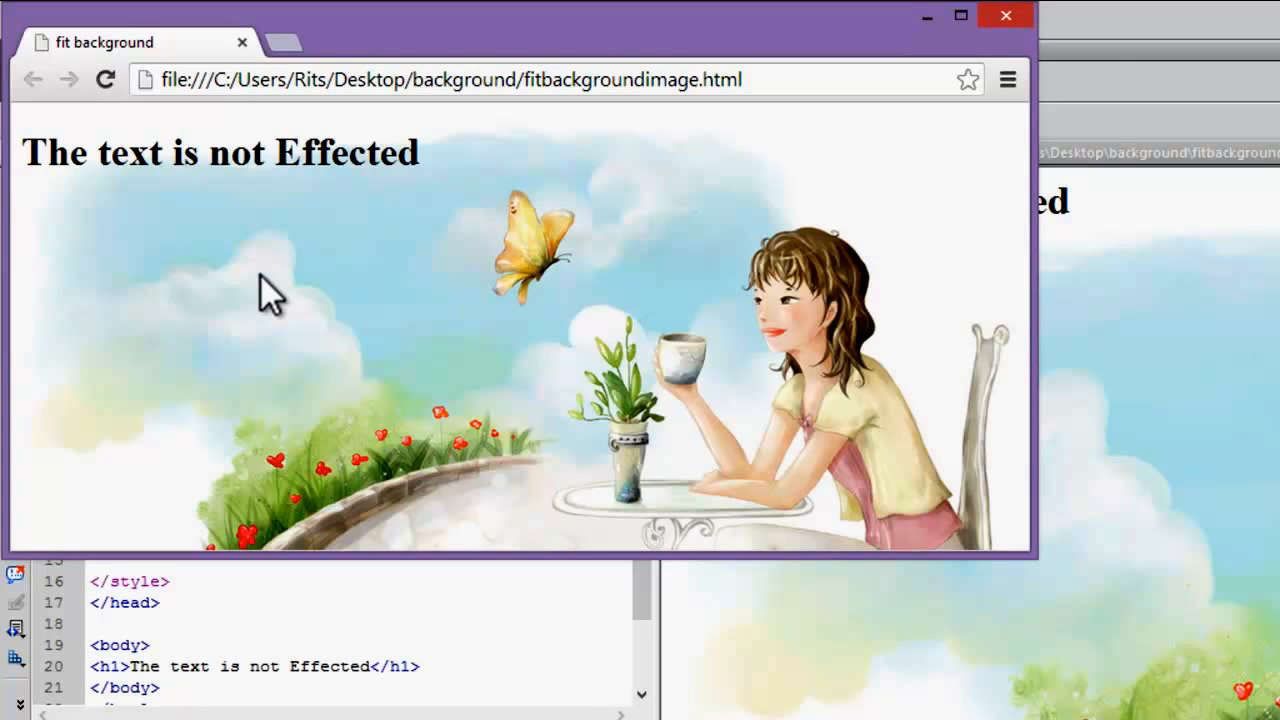
Step: Resize the Chrome window to show the background scaling, then select the unchanged h1 heading
{"action": "left_click_drag", "start_coordinate": [1040, 550], "coordinate": [1070, 610]}
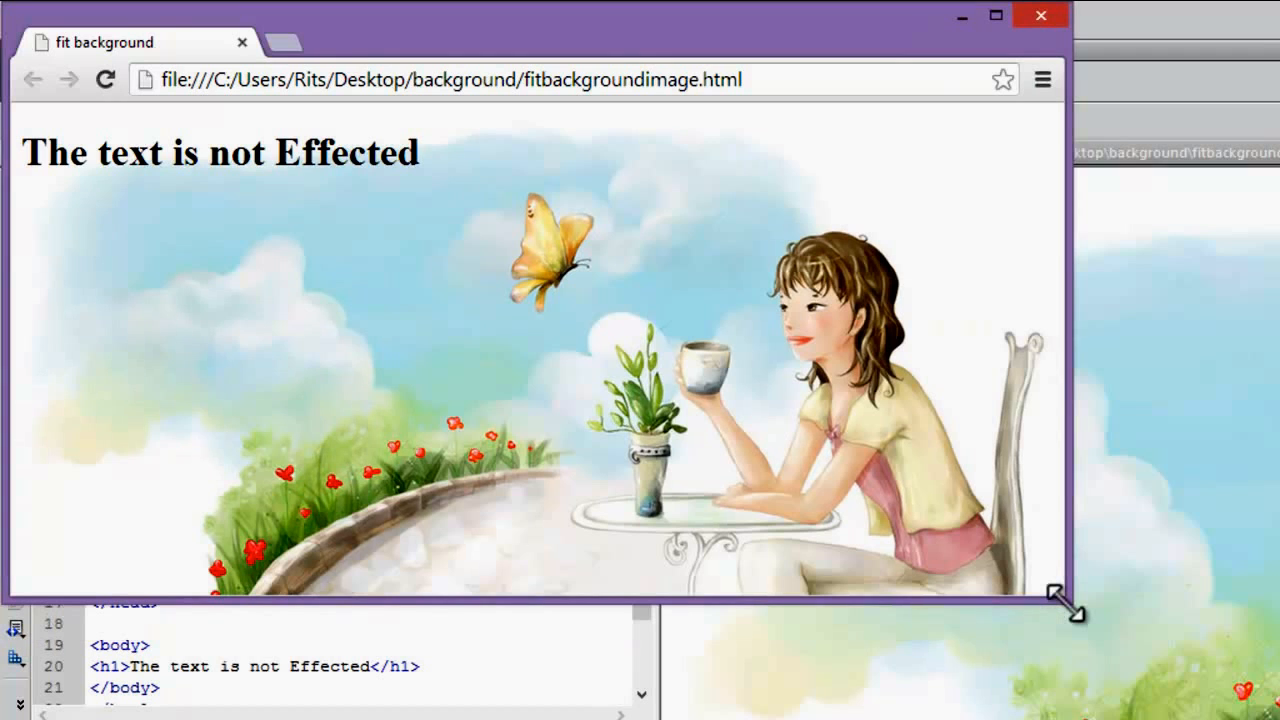
{"action": "left_click_drag", "start_coordinate": [1065, 610], "coordinate": [1080, 597]}
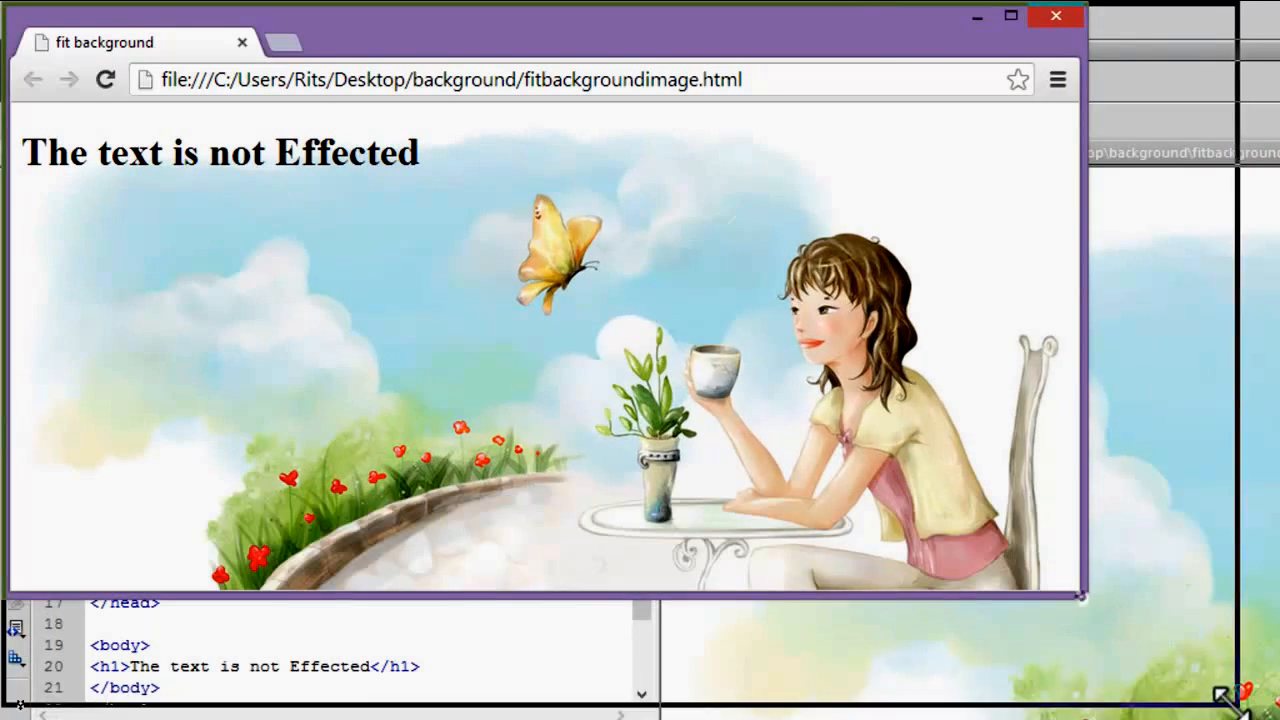
{"action": "left_click_drag", "start_coordinate": [1080, 600], "coordinate": [1010, 430]}
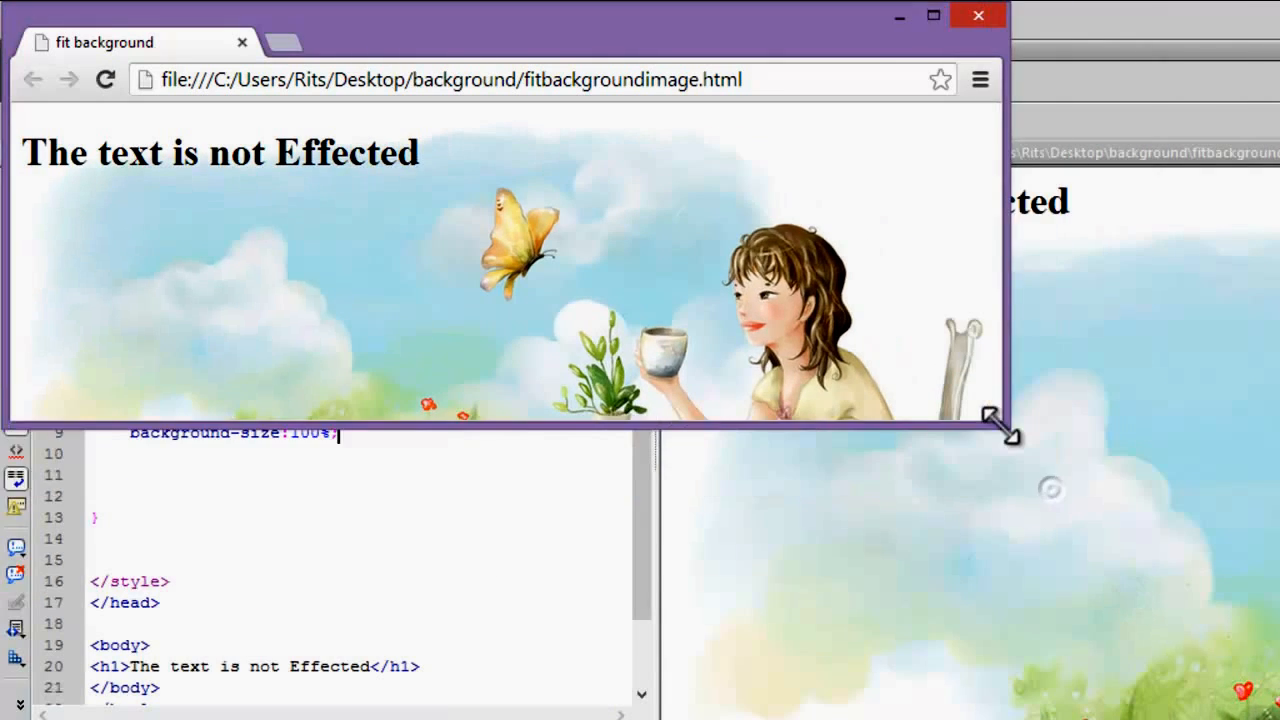
{"action": "left_click_drag", "start_coordinate": [1010, 435], "coordinate": [1225, 605]}
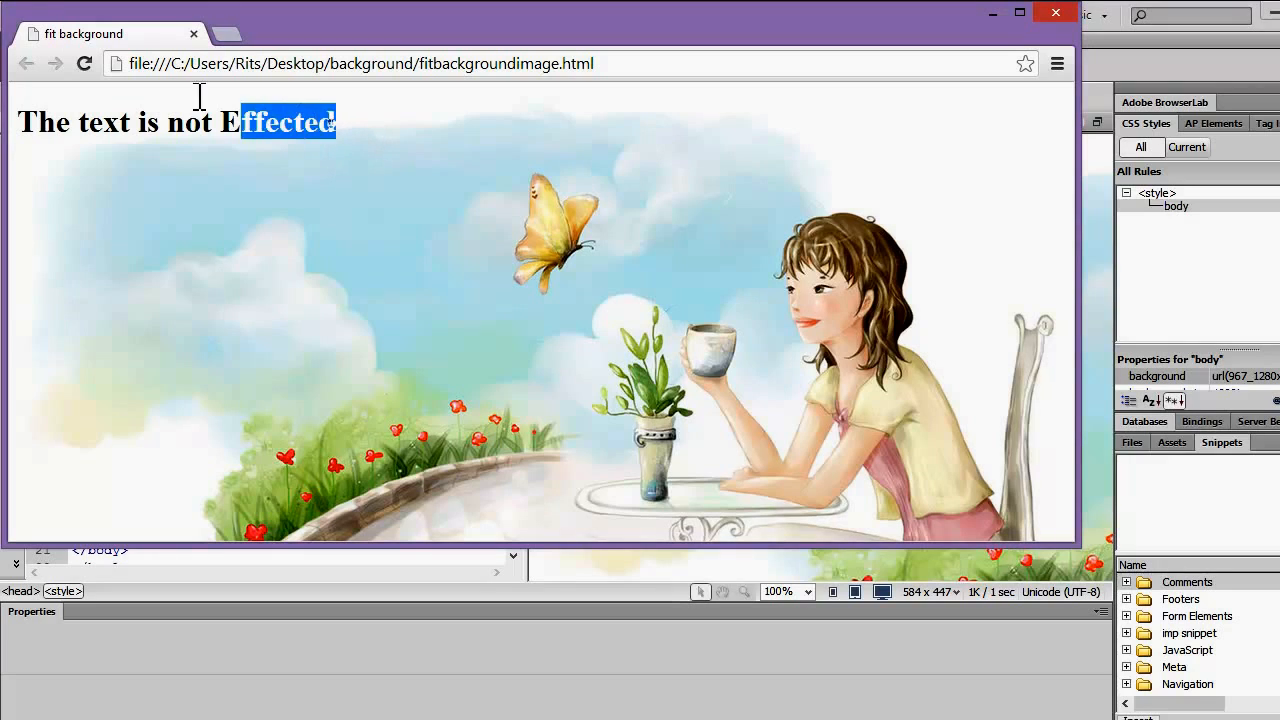
{"action": "triple_click", "coordinate": [176, 122]}
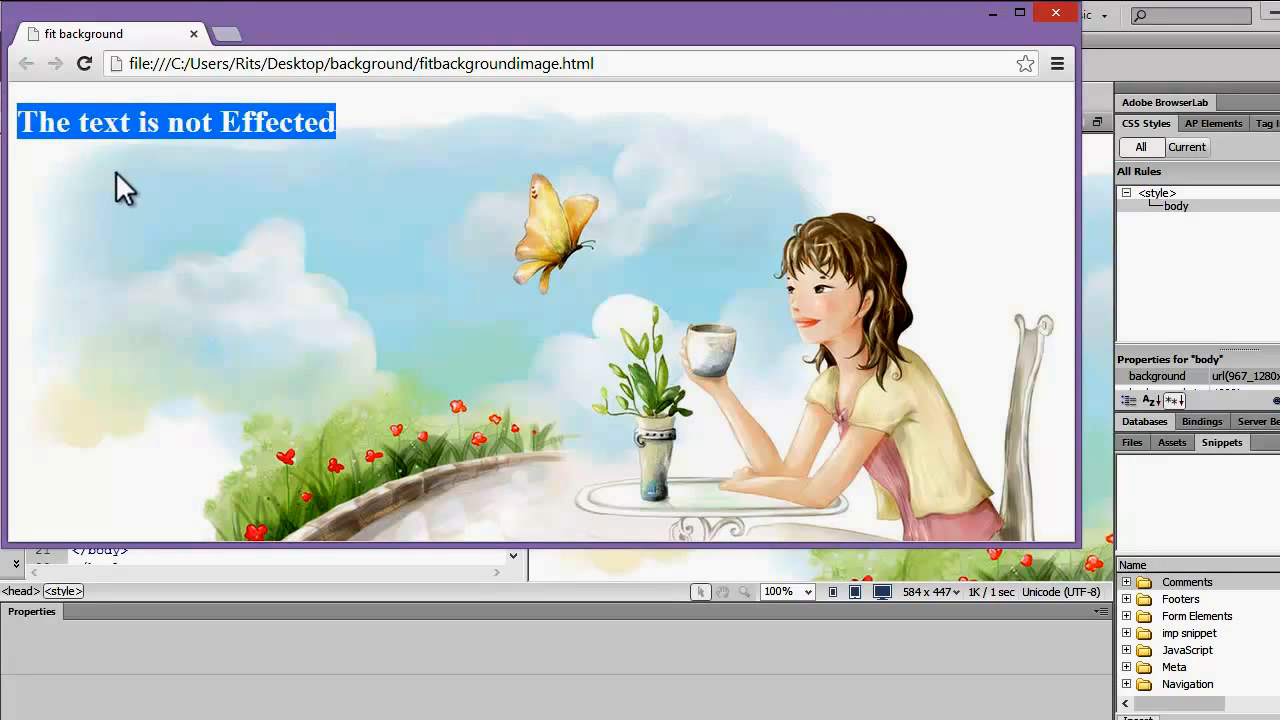